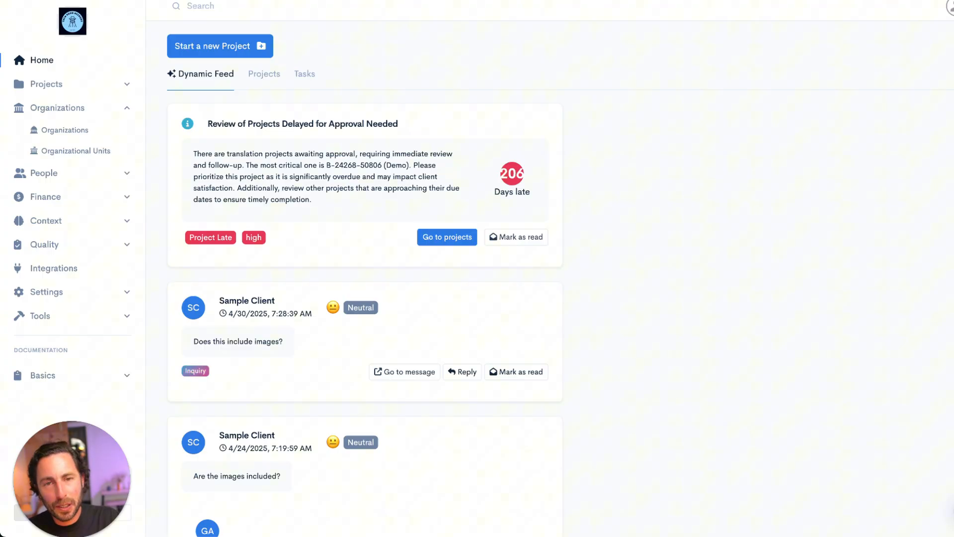
{"action": "mouse_move", "coordinate": [593, 108]}
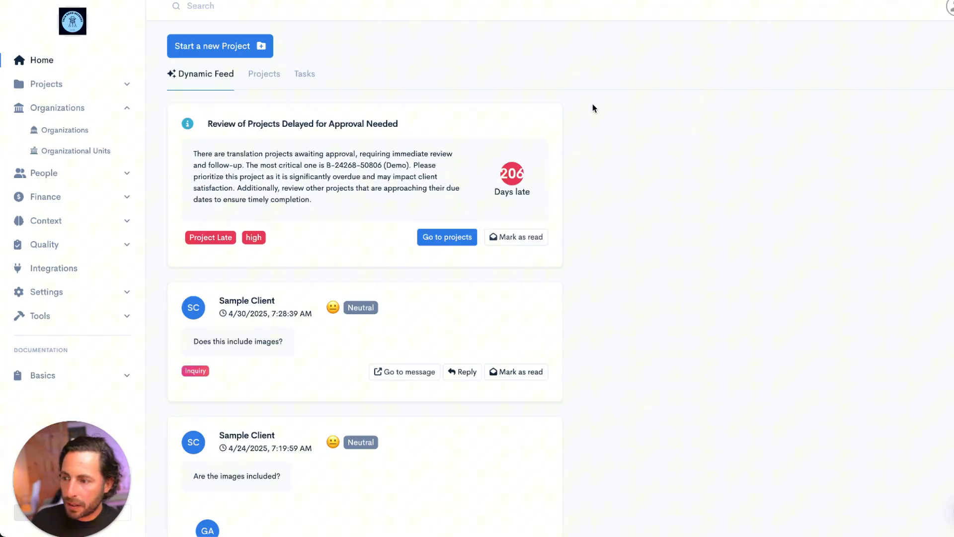
{"action": "mouse_move", "coordinate": [459, 84]}
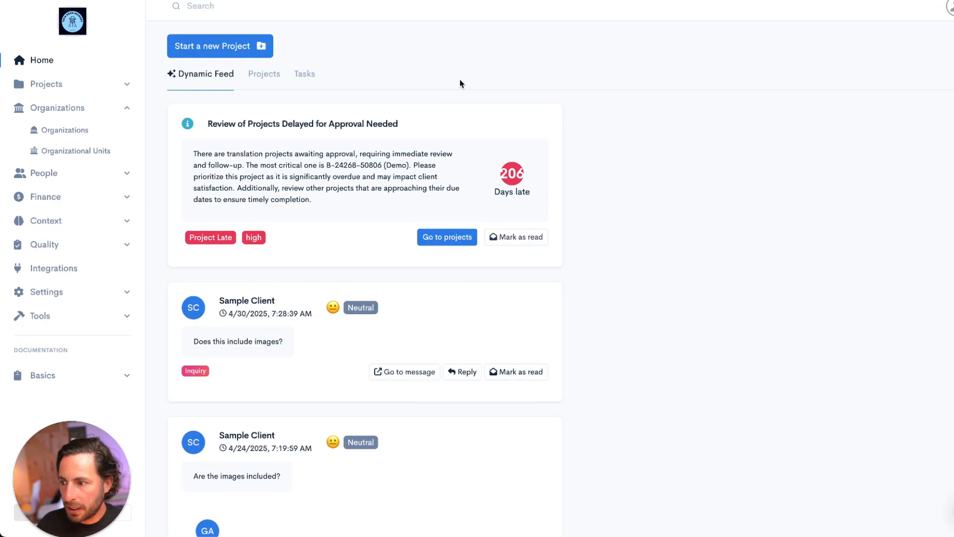
{"action": "mouse_move", "coordinate": [148, 67]}
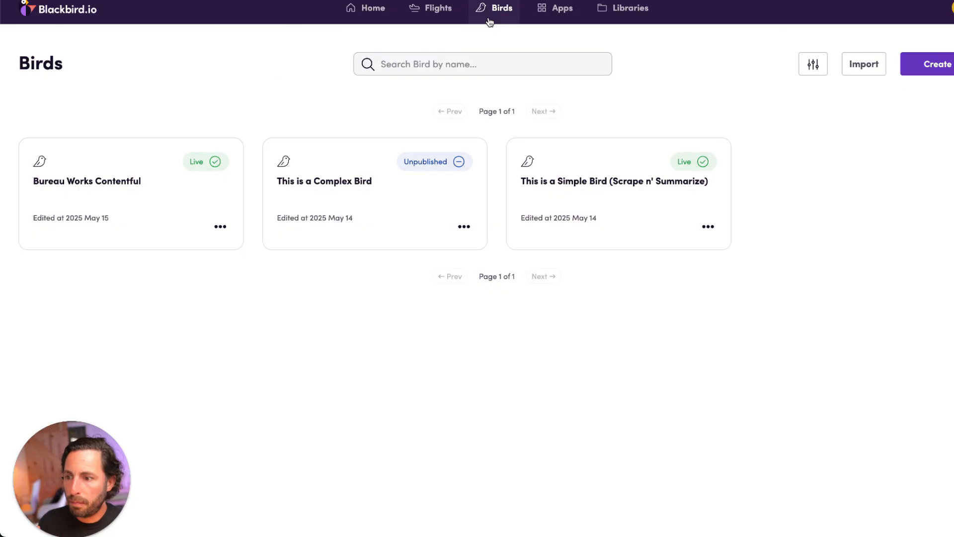
Step: Browse the Apps catalogue, then open the Bureau Works Contentful bird from the Birds list
{"action": "left_click", "coordinate": [555, 8]}
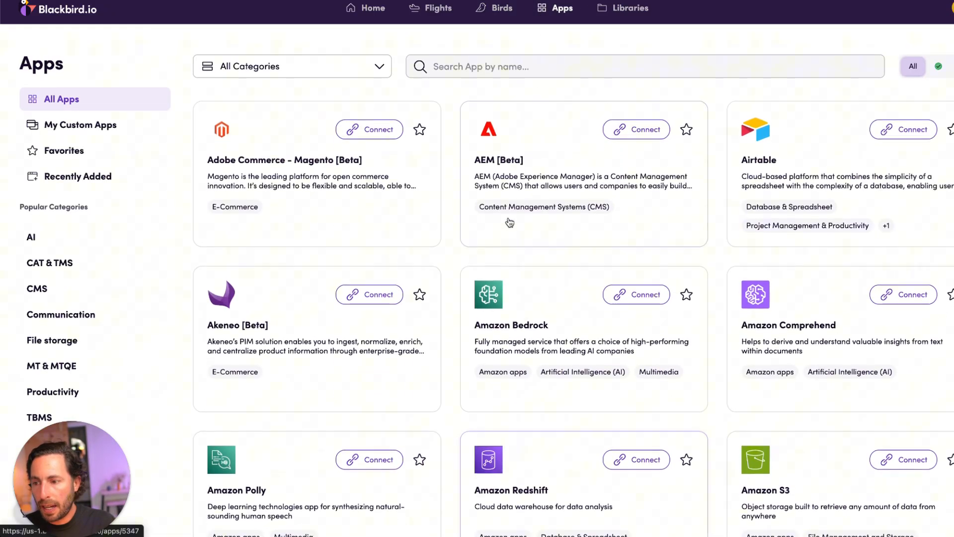
{"action": "scroll", "scroll_direction": "down", "scroll_amount": 3}
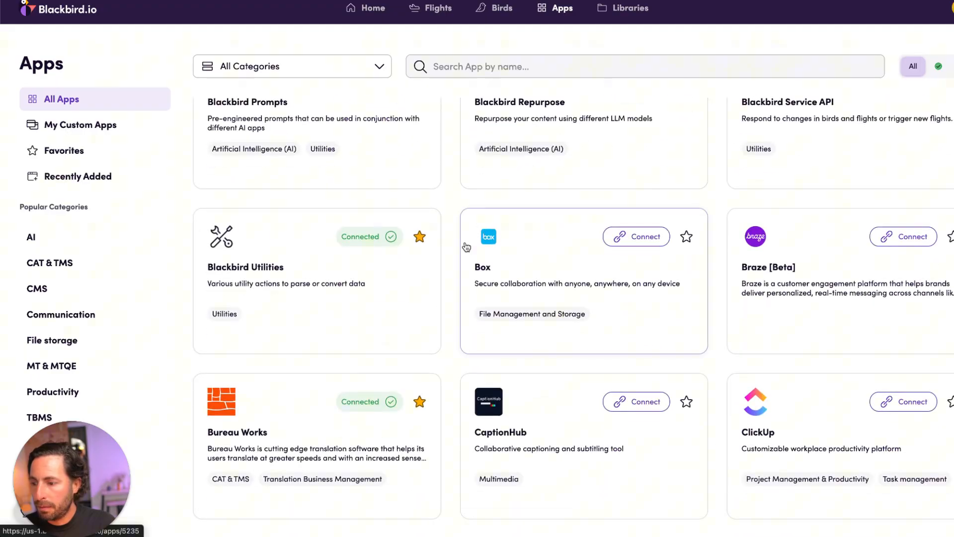
{"action": "scroll", "scroll_direction": "down", "scroll_amount": 3}
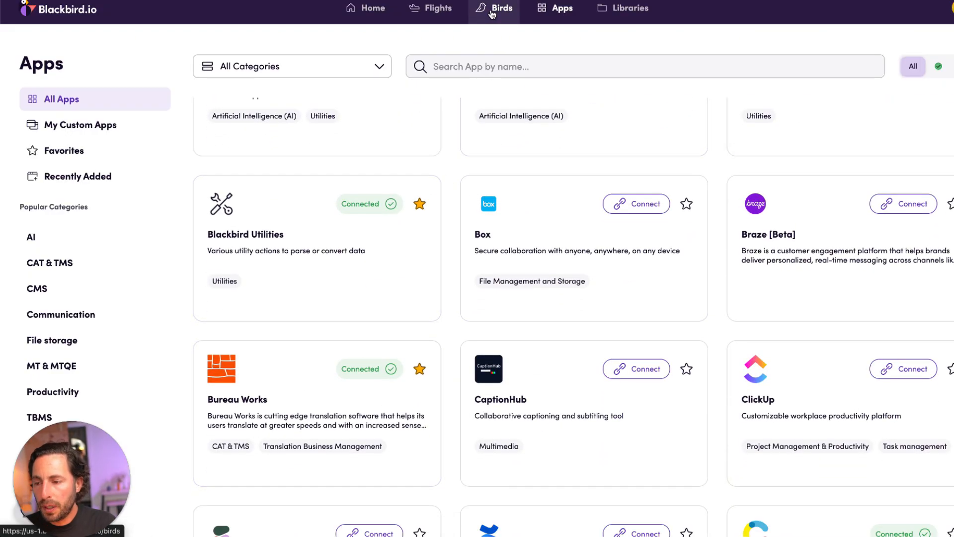
{"action": "left_click", "coordinate": [501, 9]}
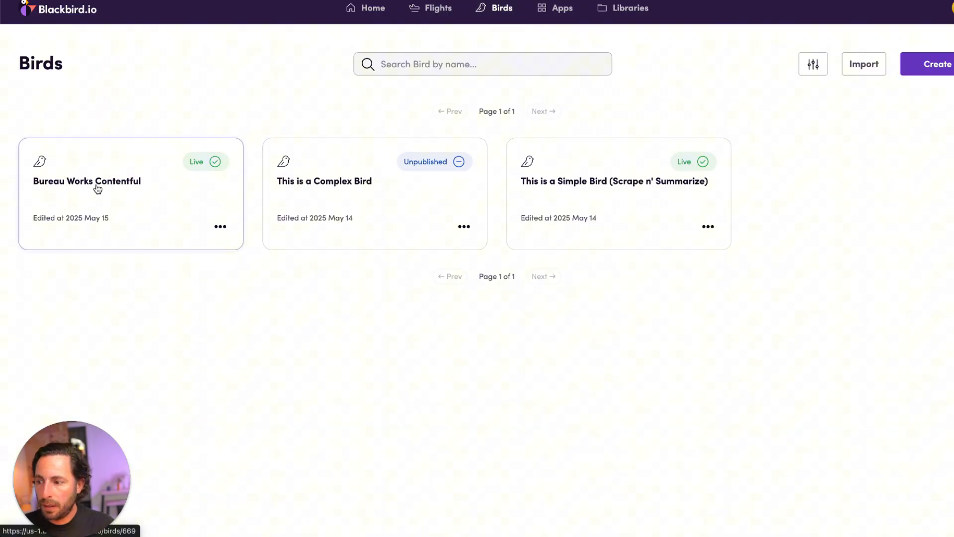
{"action": "left_click", "coordinate": [86, 181]}
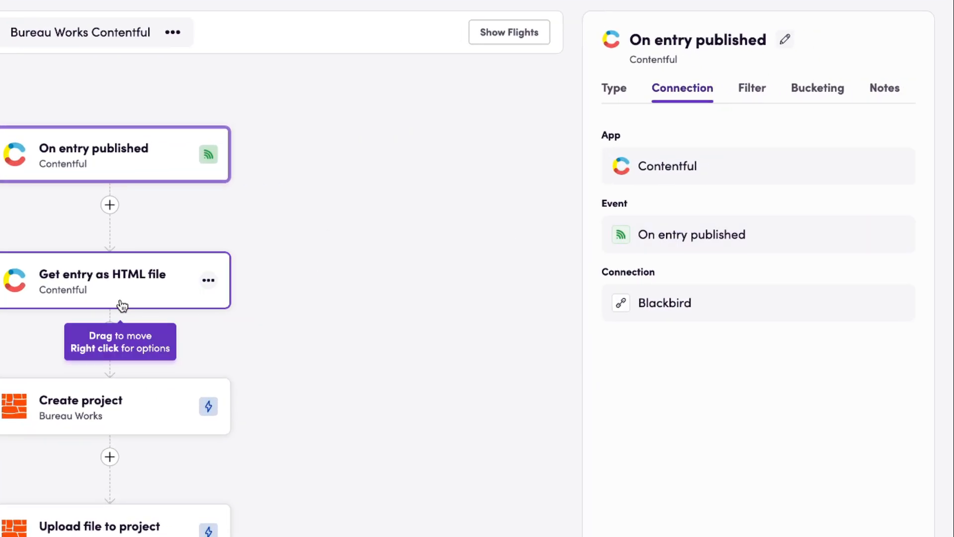
Step: Review the inputs of the Get entry as HTML, Create project and Upload file steps
{"action": "left_click", "coordinate": [103, 279]}
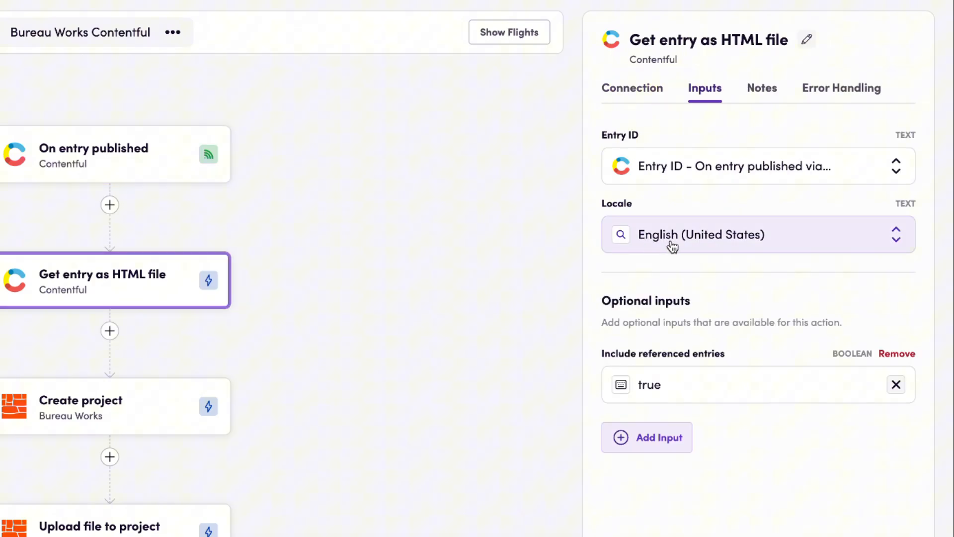
{"action": "mouse_move", "coordinate": [662, 390]}
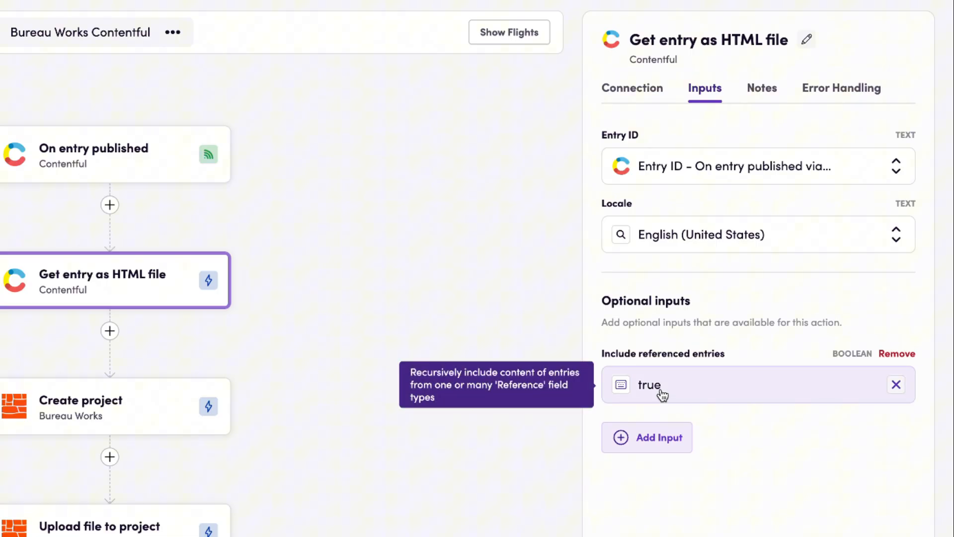
{"action": "left_click", "coordinate": [109, 405]}
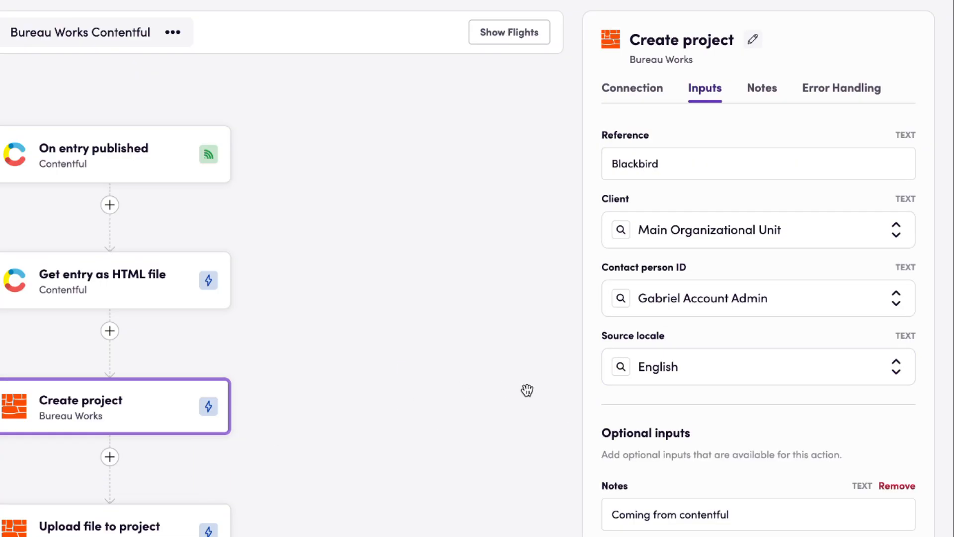
{"action": "mouse_move", "coordinate": [653, 286]}
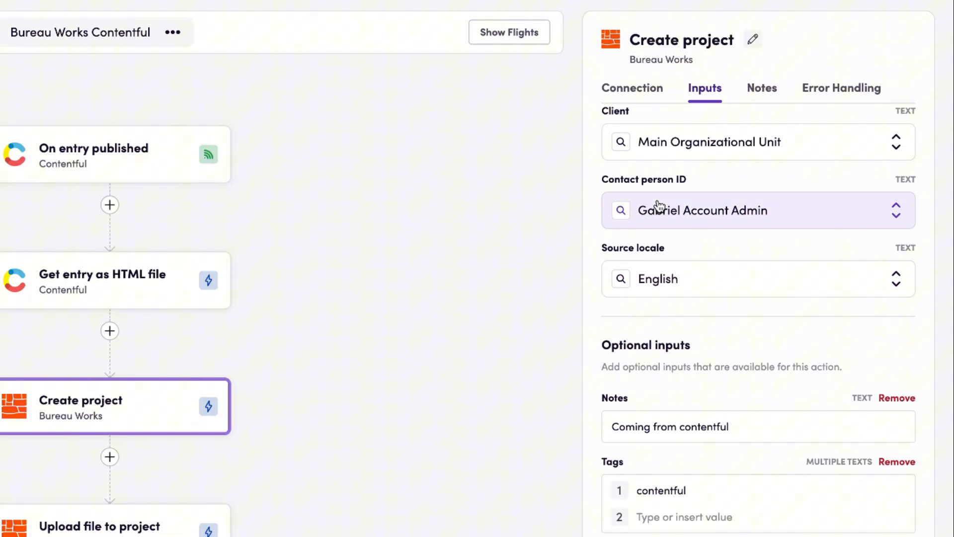
{"action": "mouse_move", "coordinate": [685, 215]}
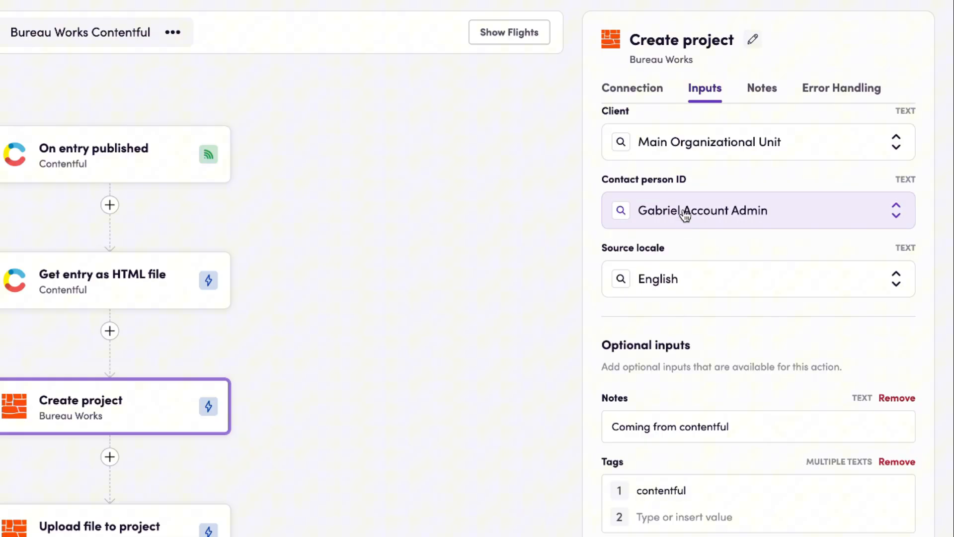
{"action": "scroll", "scroll_direction": "down", "scroll_amount": 3}
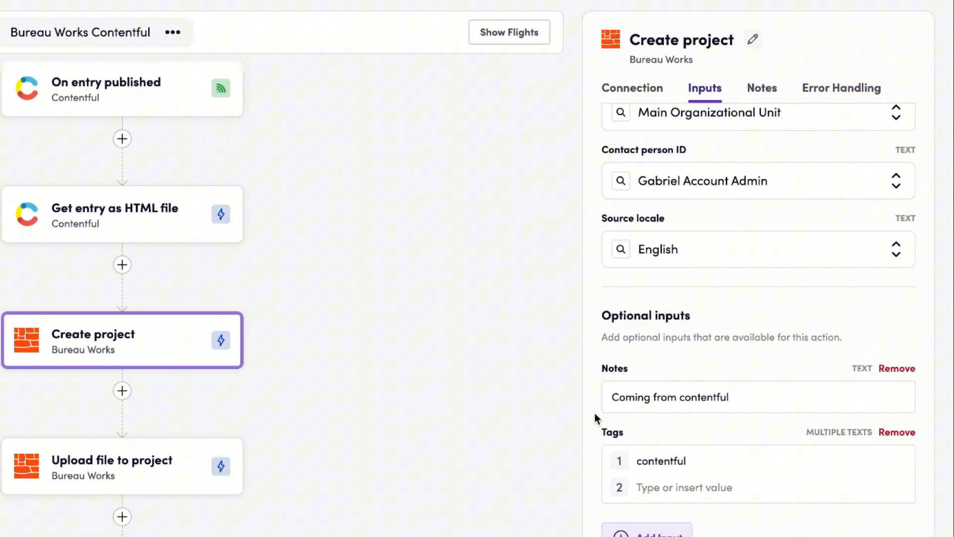
{"action": "left_click", "coordinate": [113, 466]}
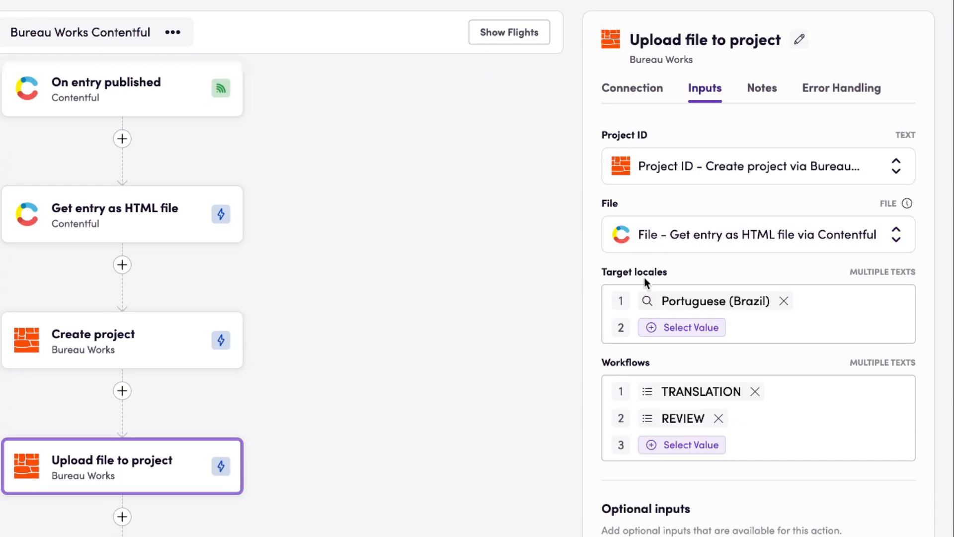
{"action": "mouse_move", "coordinate": [668, 310]}
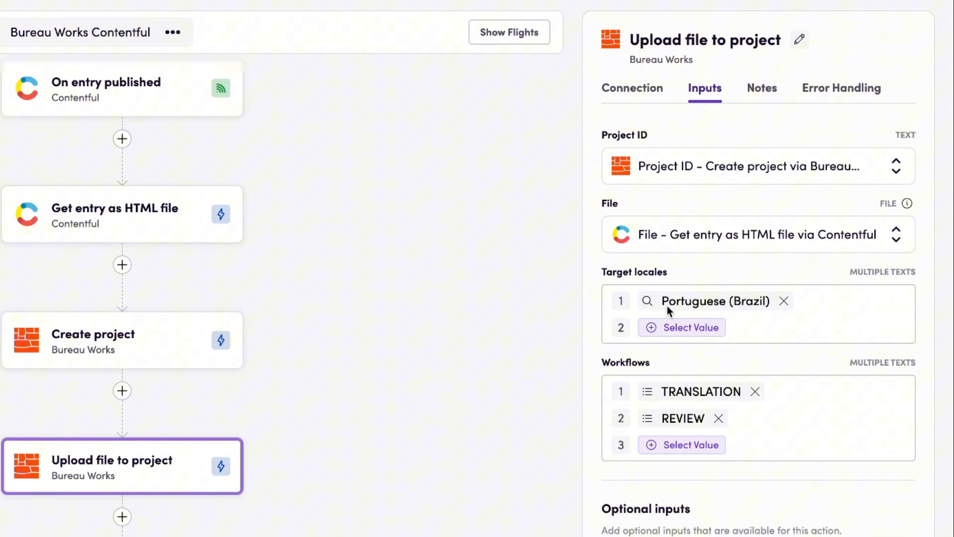
{"action": "mouse_move", "coordinate": [682, 426]}
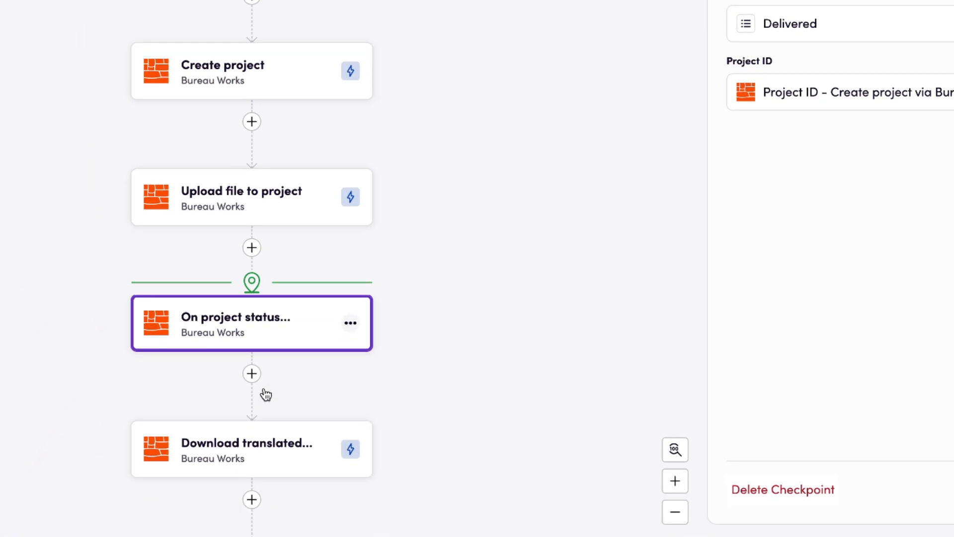
{"action": "left_click", "coordinate": [250, 449]}
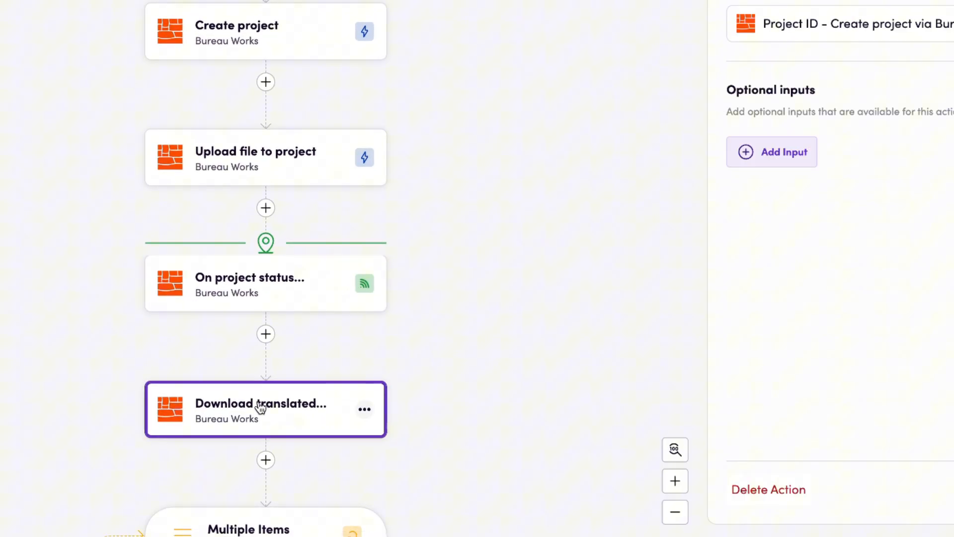
{"action": "mouse_move", "coordinate": [278, 403]}
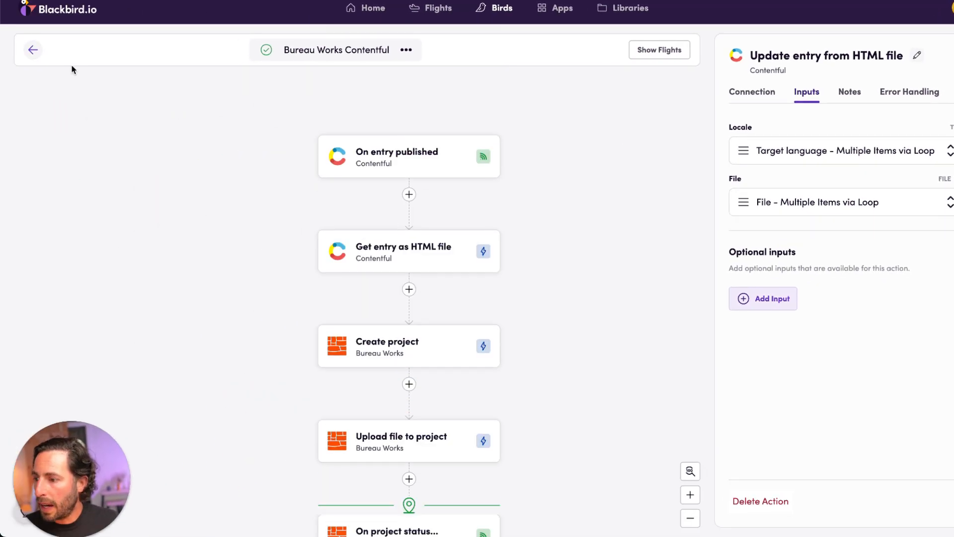
{"action": "left_click", "coordinate": [32, 49]}
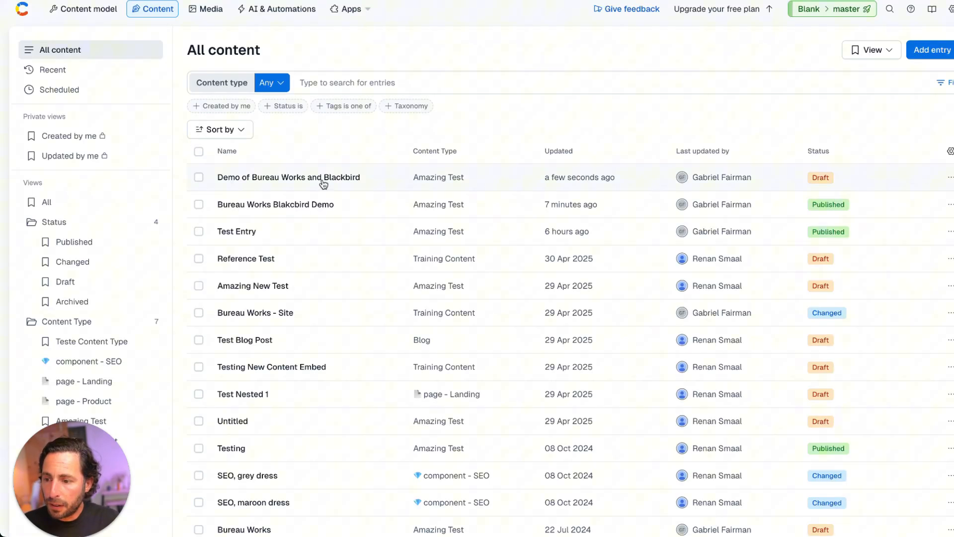
Step: Publish the Demo of Bureau Works and Blackbird entry after scrolling through its fields
{"action": "left_click", "coordinate": [288, 177]}
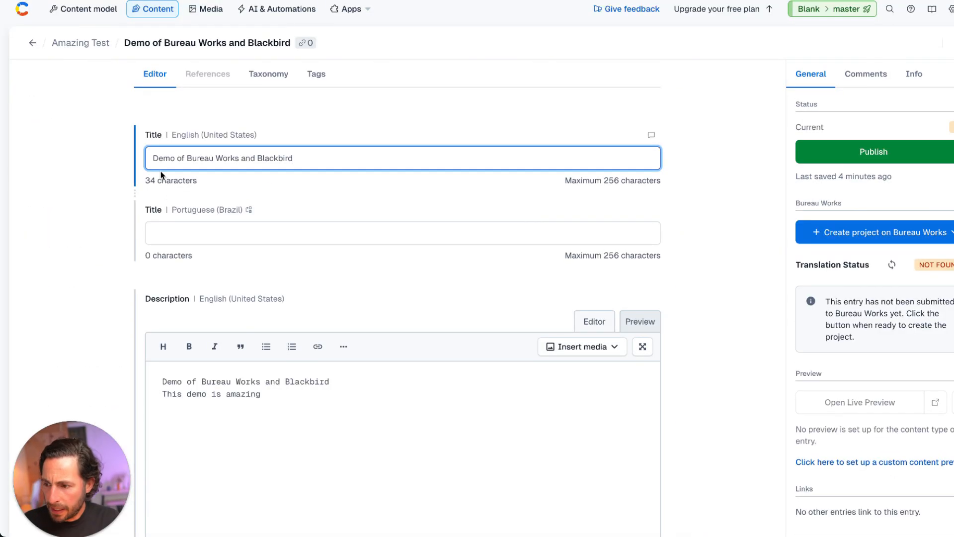
{"action": "scroll", "scroll_direction": "down", "scroll_amount": 3}
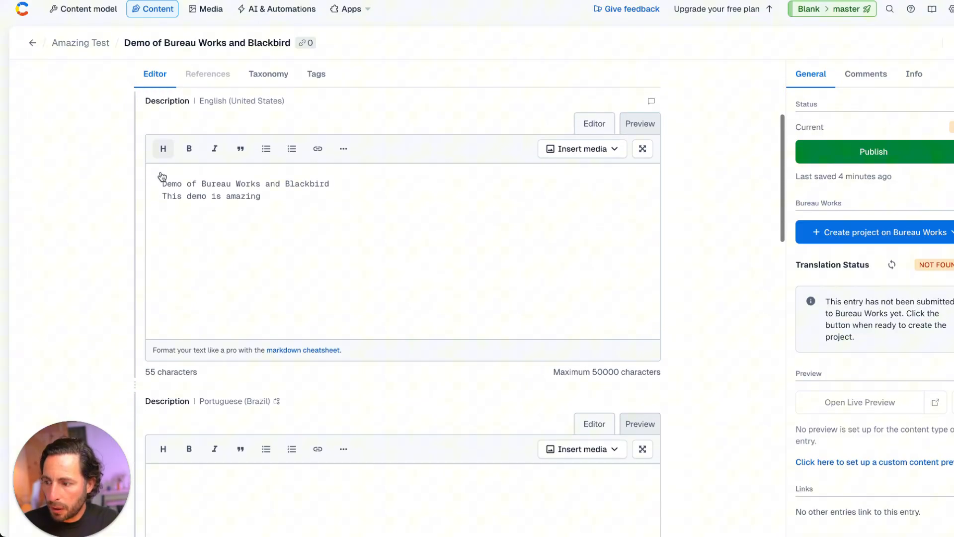
{"action": "scroll", "scroll_direction": "down", "scroll_amount": 3}
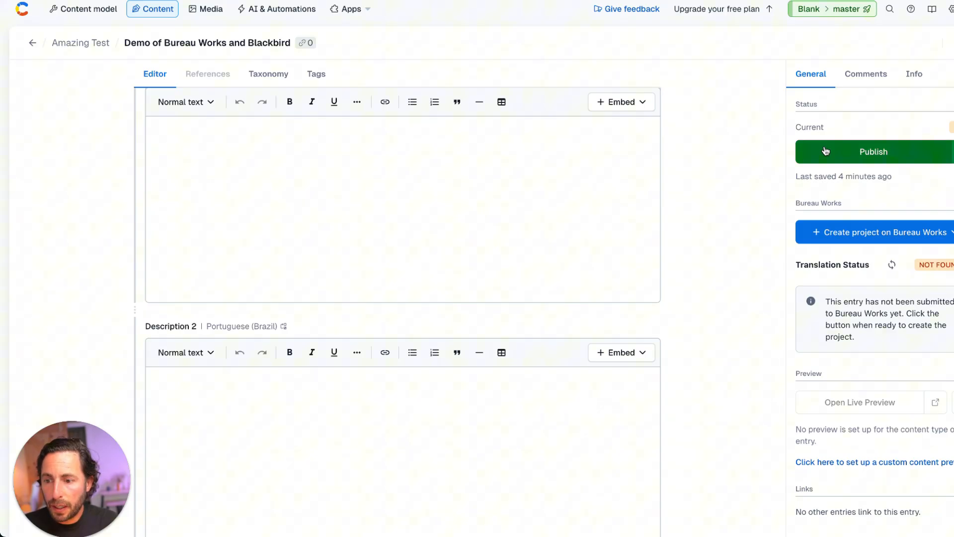
{"action": "left_click", "coordinate": [874, 151]}
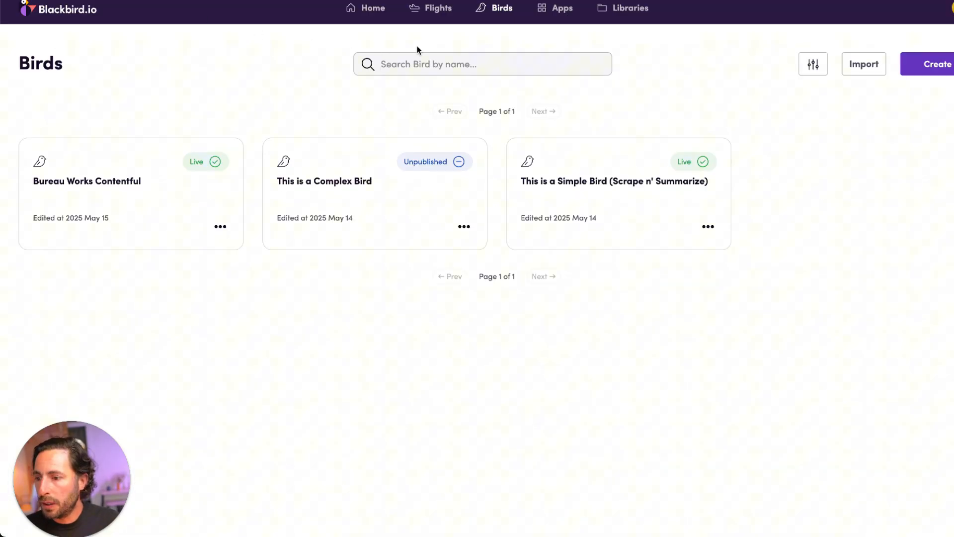
Step: Open the latest Bureau Works Contentful flight and check its completed steps and the project-status checkpoint
{"action": "left_click", "coordinate": [438, 8]}
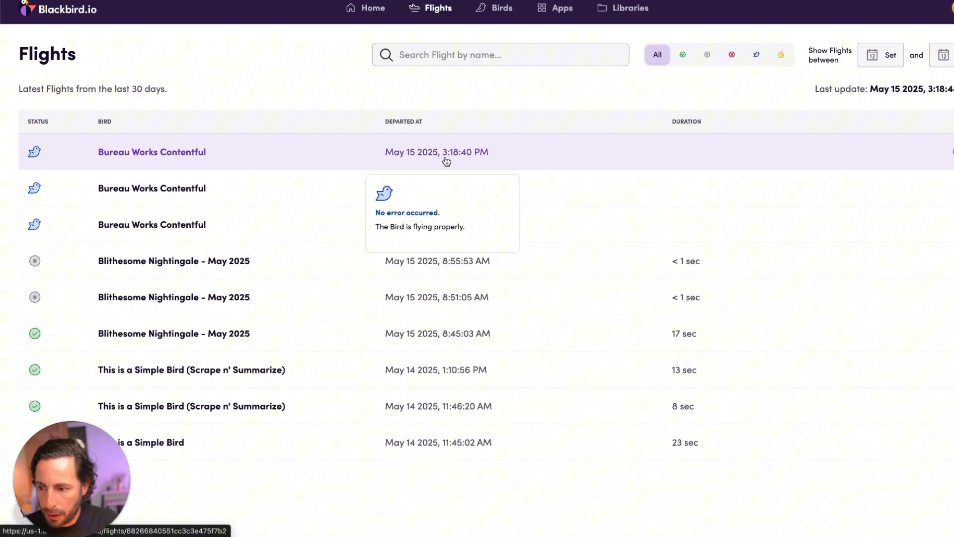
{"action": "mouse_move", "coordinate": [170, 157]}
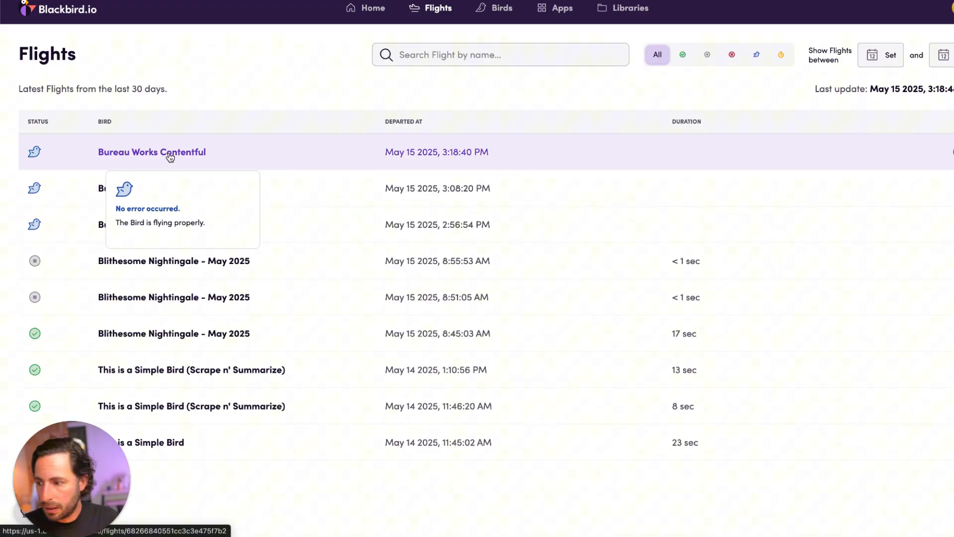
{"action": "left_click", "coordinate": [151, 151]}
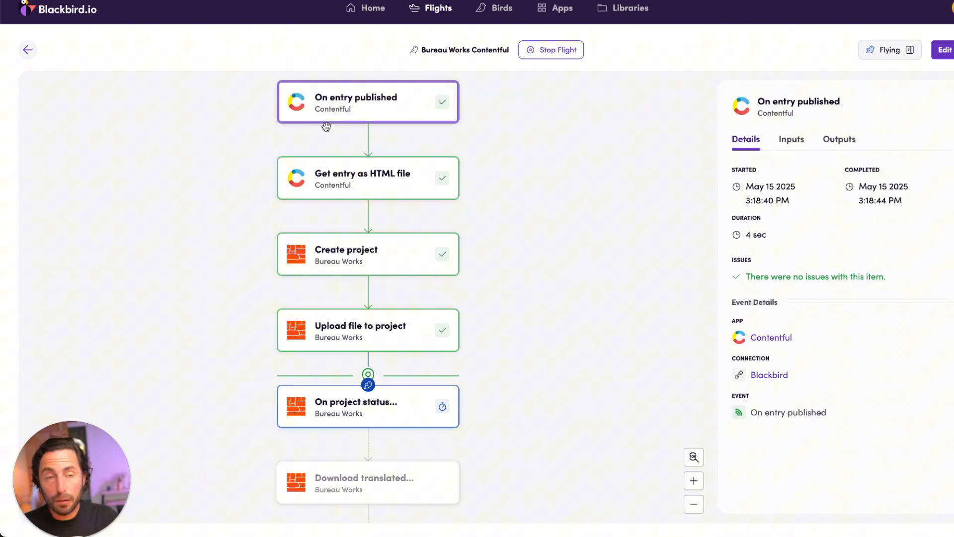
{"action": "mouse_move", "coordinate": [340, 120]}
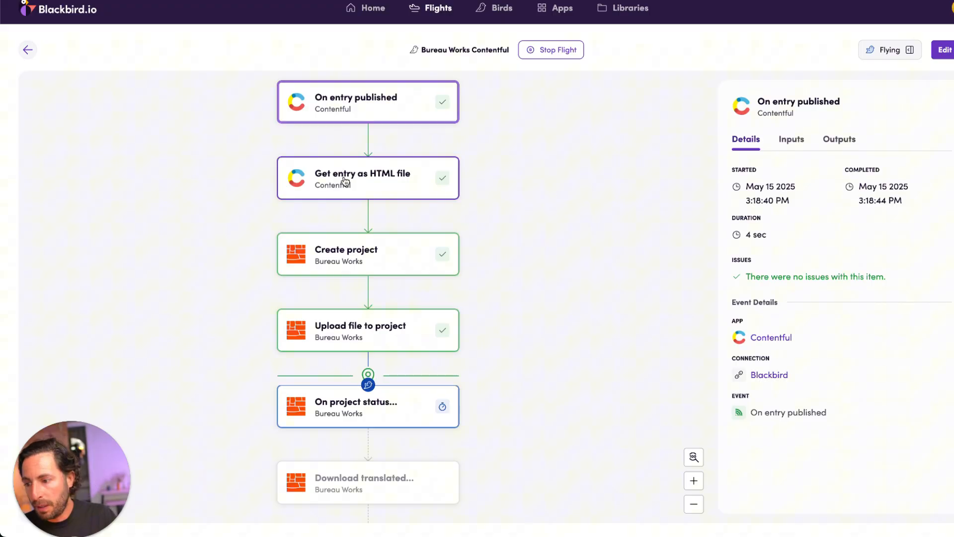
{"action": "left_click", "coordinate": [368, 254]}
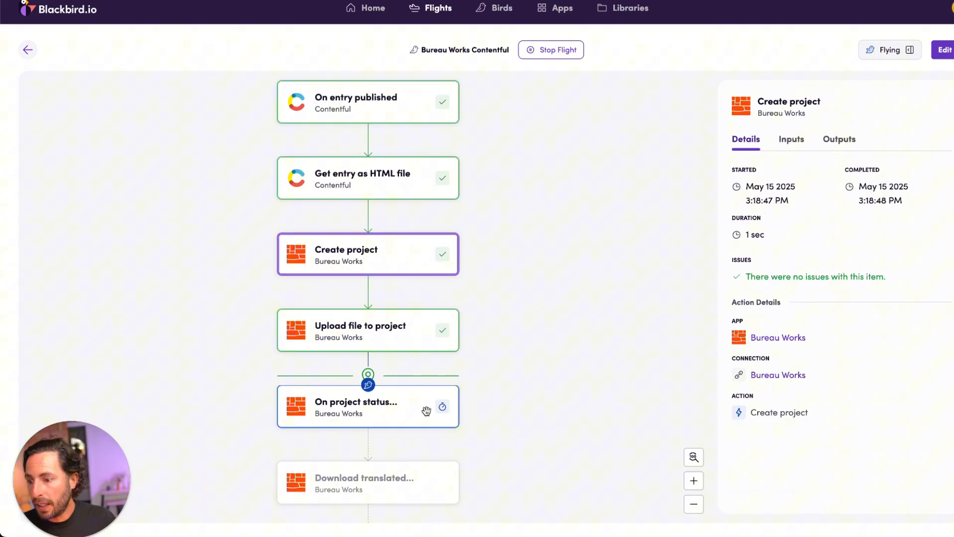
{"action": "left_click", "coordinate": [368, 330]}
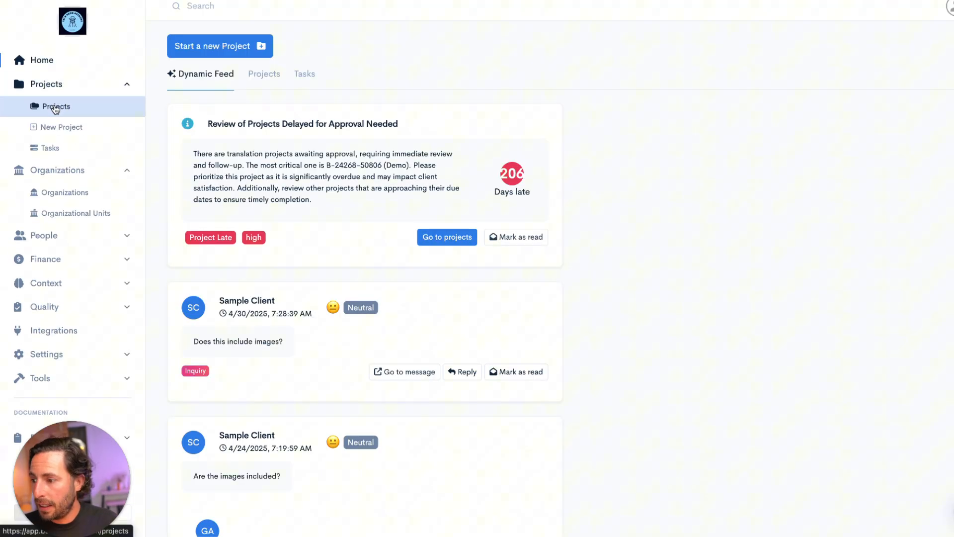
Step: Open the newest pending Blackbird project from Projects and return to its overview
{"action": "left_click", "coordinate": [55, 106]}
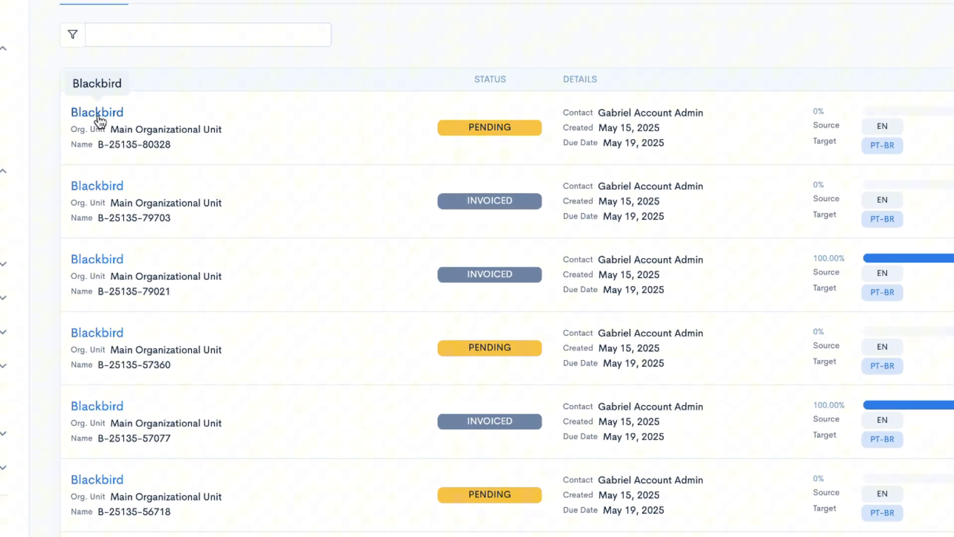
{"action": "left_click", "coordinate": [96, 113]}
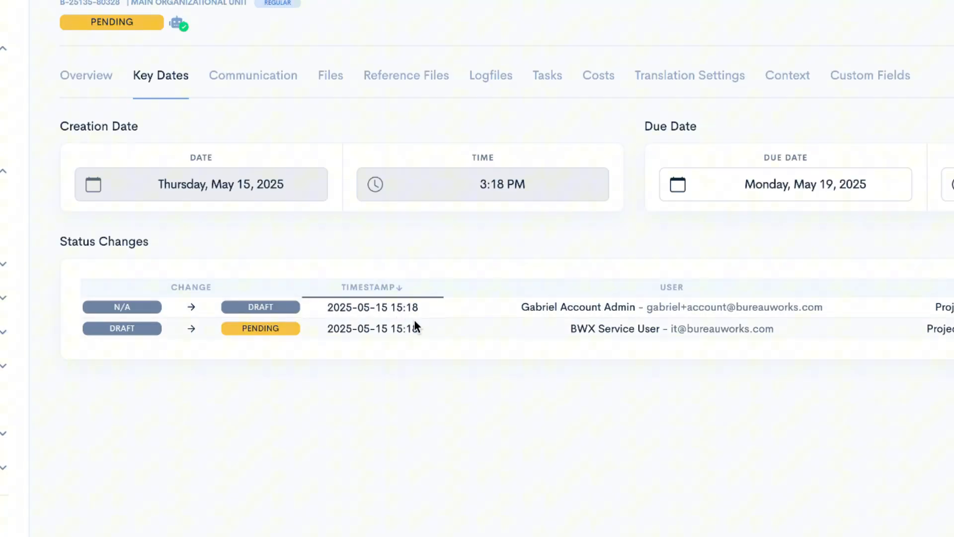
{"action": "mouse_move", "coordinate": [397, 326]}
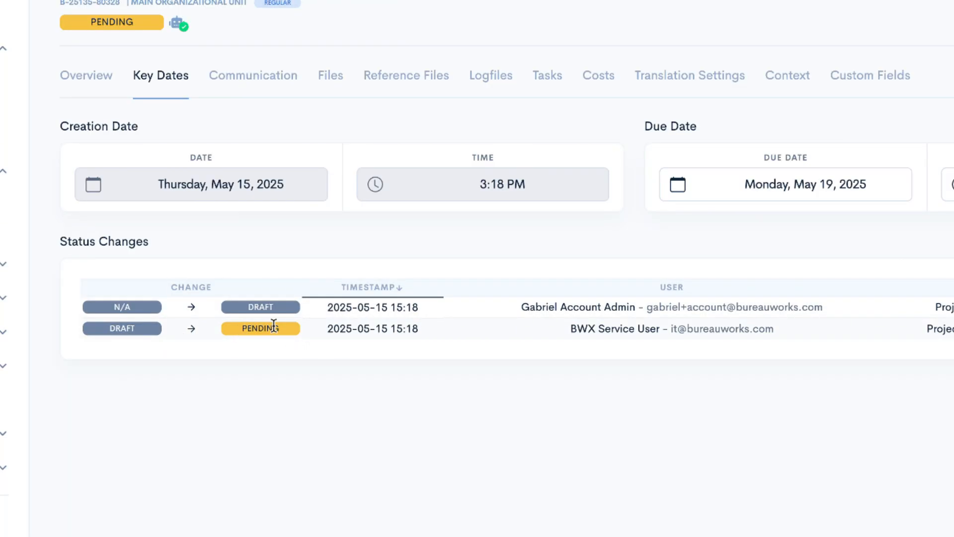
{"action": "left_click", "coordinate": [85, 74]}
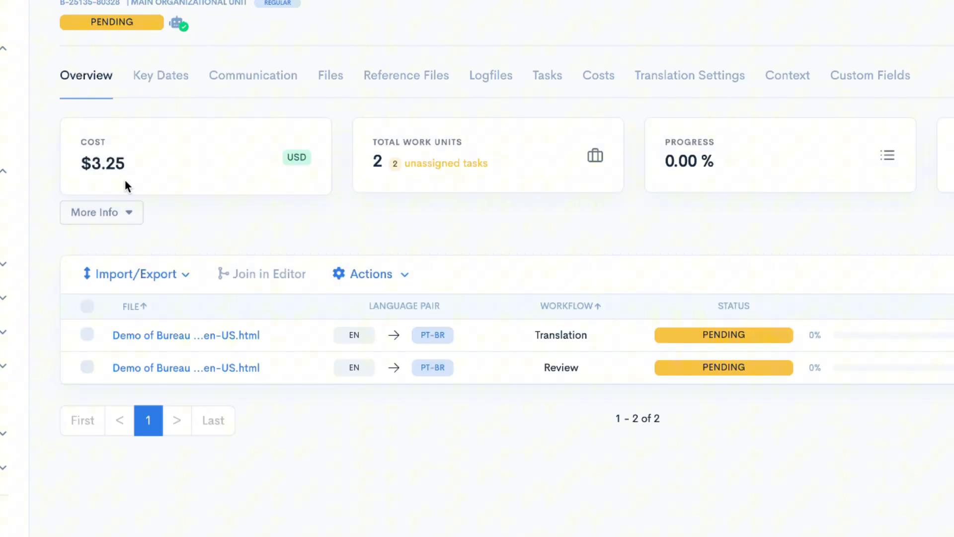
{"action": "mouse_move", "coordinate": [126, 172]}
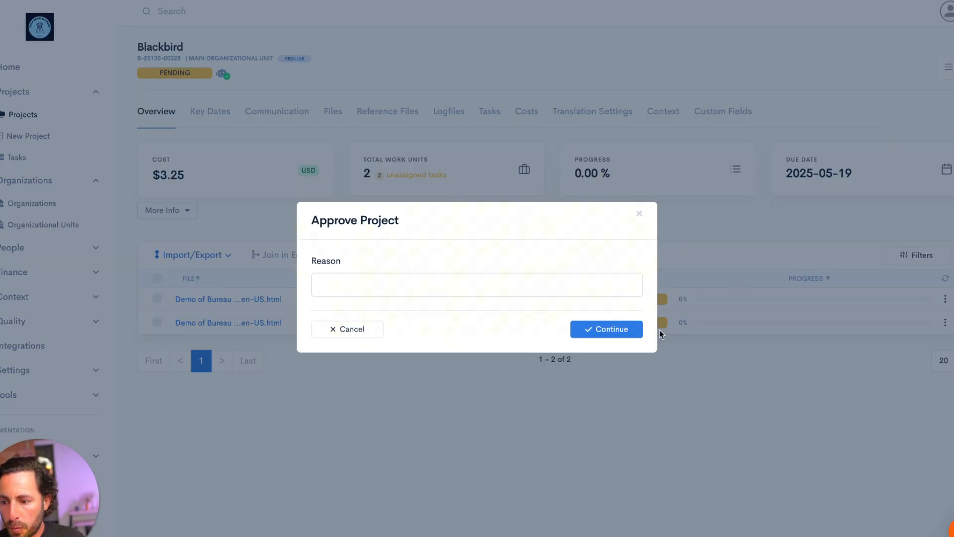
Step: Confirm approving the Blackbird project in the Approve Project dialog
{"action": "left_click", "coordinate": [606, 329]}
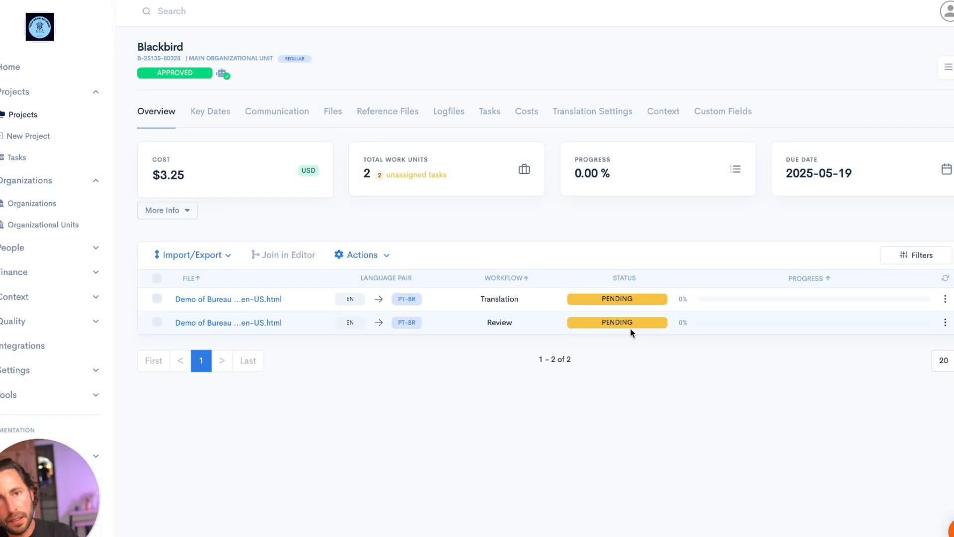
{"action": "mouse_move", "coordinate": [336, 299]}
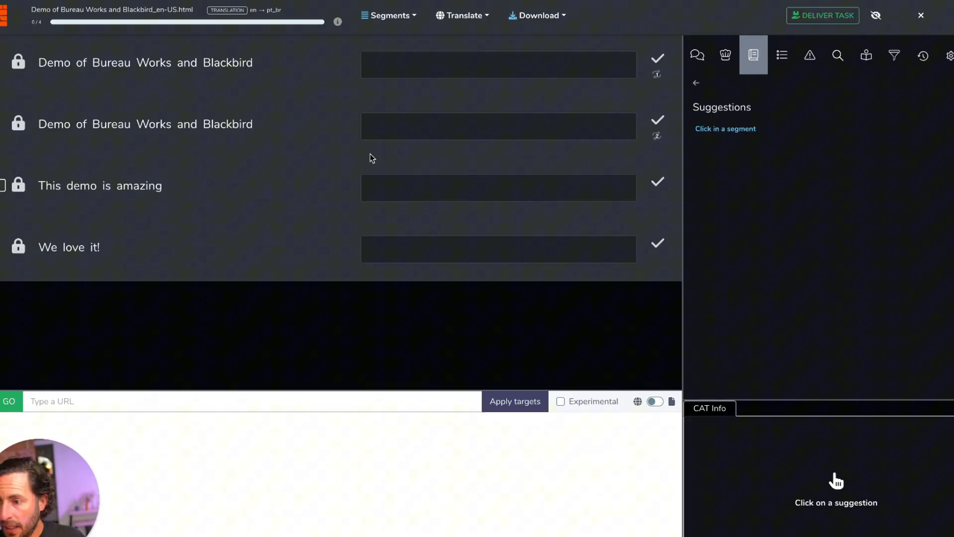
Step: Confirm machine translations for all four segments, propagating the repeated title to all repetitions
{"action": "left_click", "coordinate": [498, 64]}
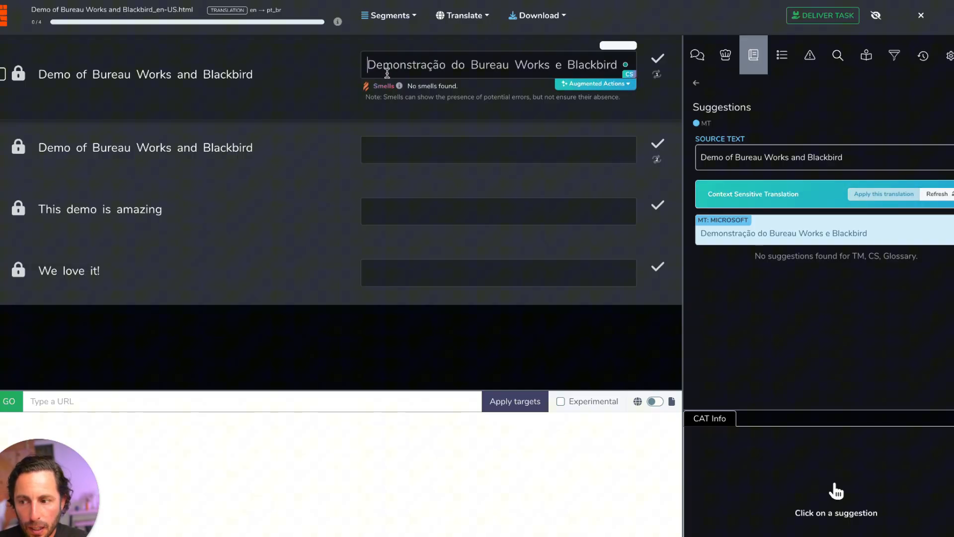
{"action": "left_click", "coordinate": [657, 58]}
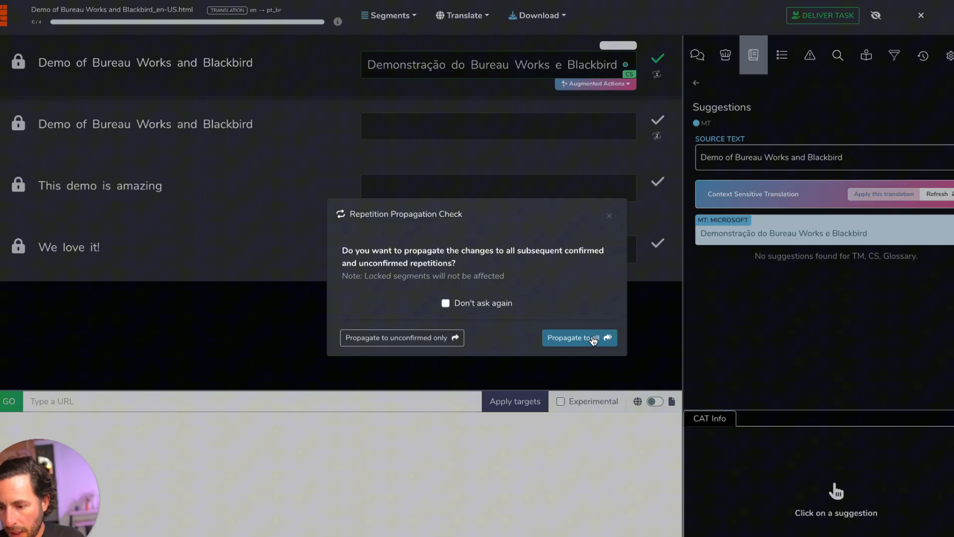
{"action": "left_click", "coordinate": [579, 338]}
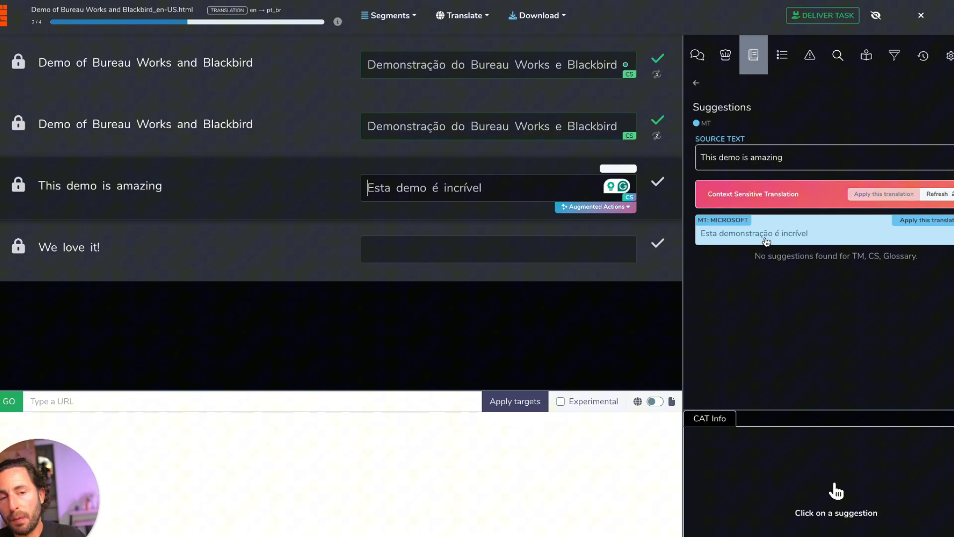
{"action": "mouse_move", "coordinate": [535, 281]}
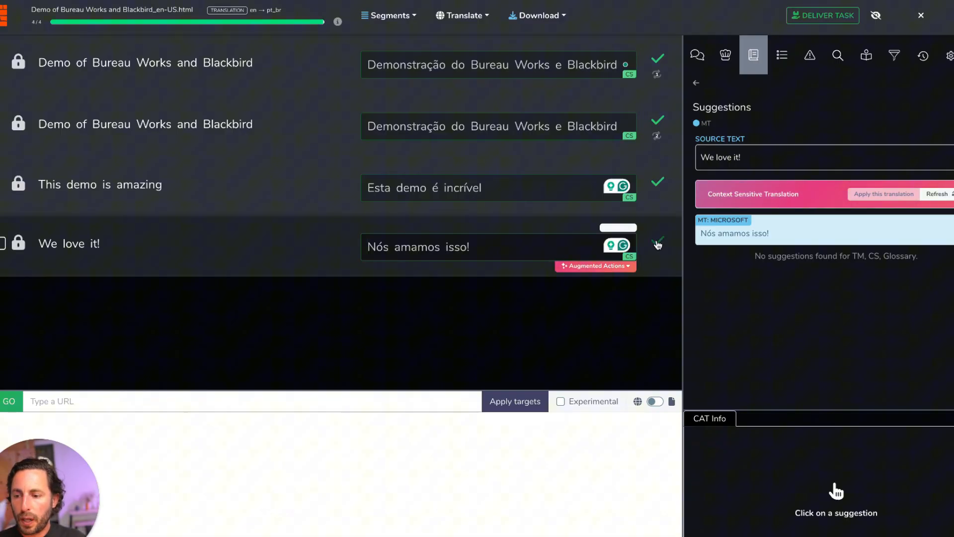
{"action": "left_click", "coordinate": [823, 15]}
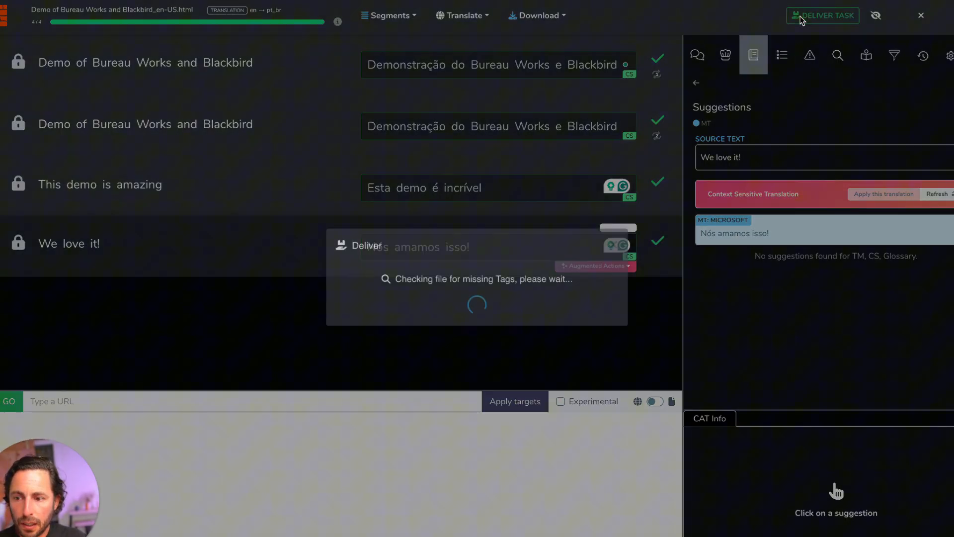
Step: Deliver the completed translation task
{"action": "left_click", "coordinate": [823, 15]}
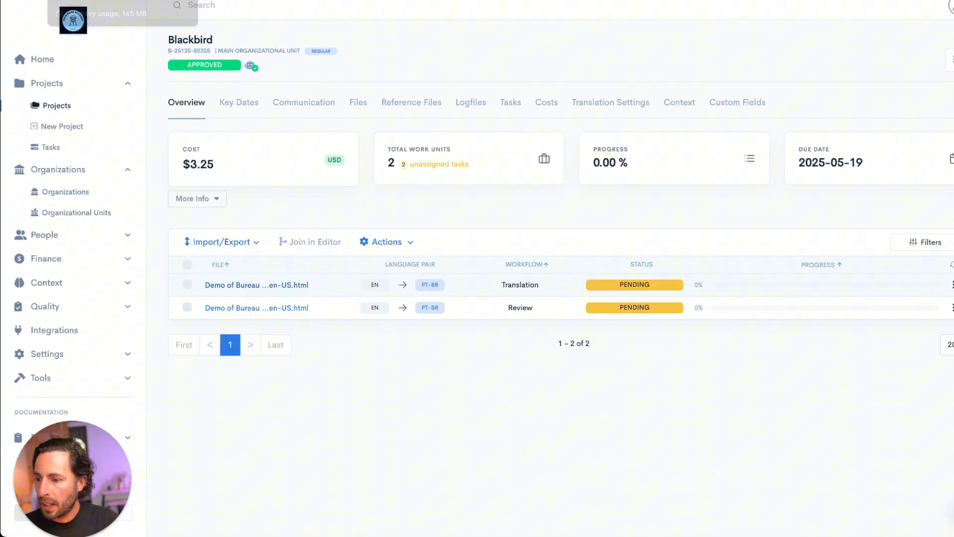
{"action": "mouse_move", "coordinate": [526, 293]}
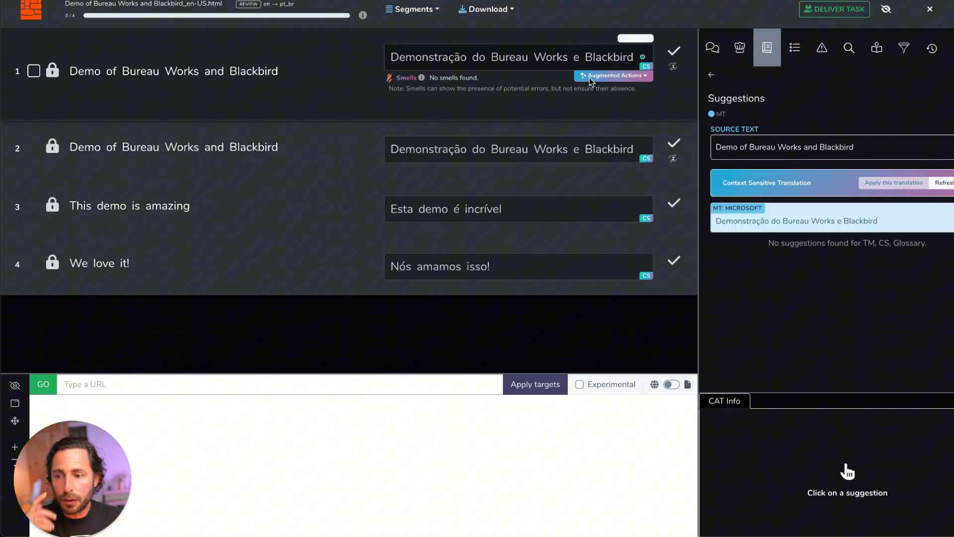
Step: In Sous-Chef, set the audience to excited teens on Twitter and raise the creativity level
{"action": "left_click", "coordinate": [740, 47]}
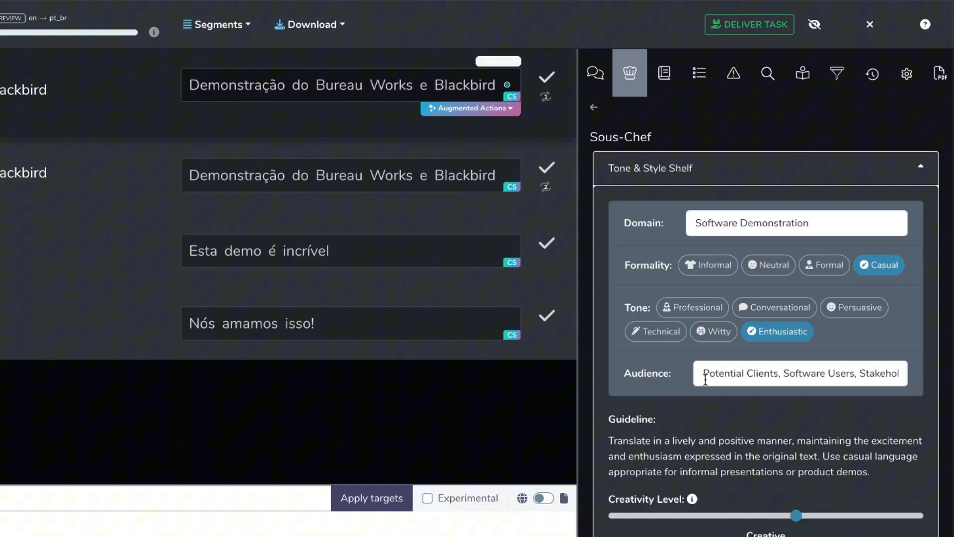
{"action": "triple_click", "coordinate": [799, 373]}
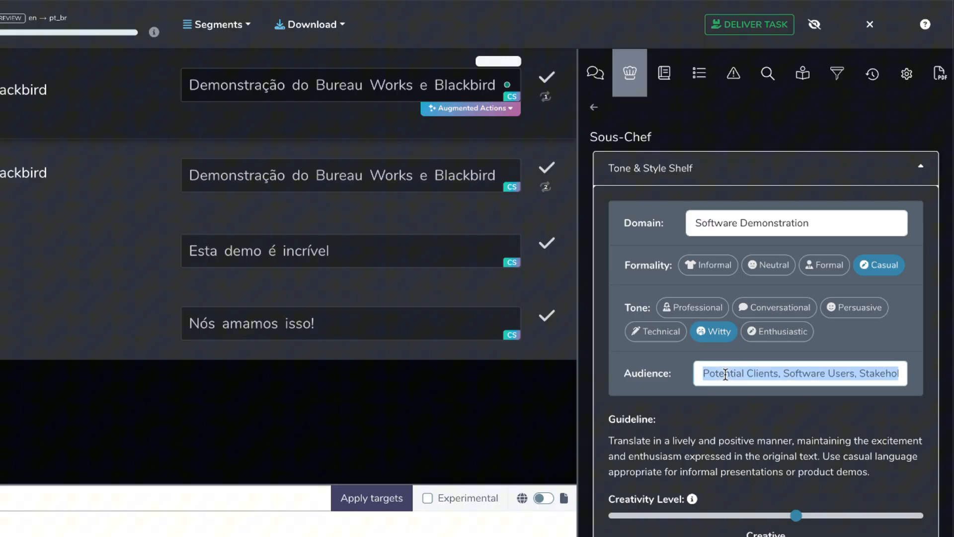
{"action": "type", "text": "Teens Who Are Super"}
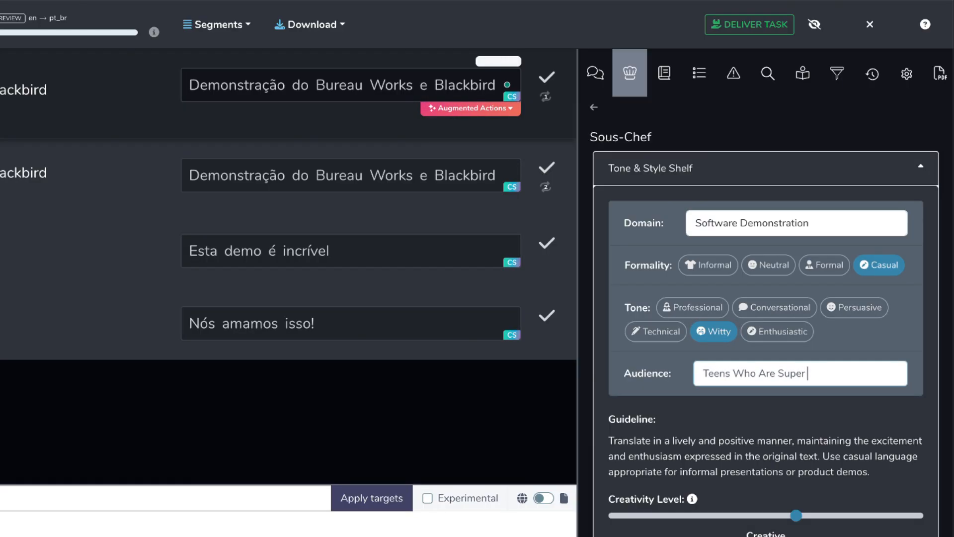
{"action": "type", "text": "Excited And On Twitter"}
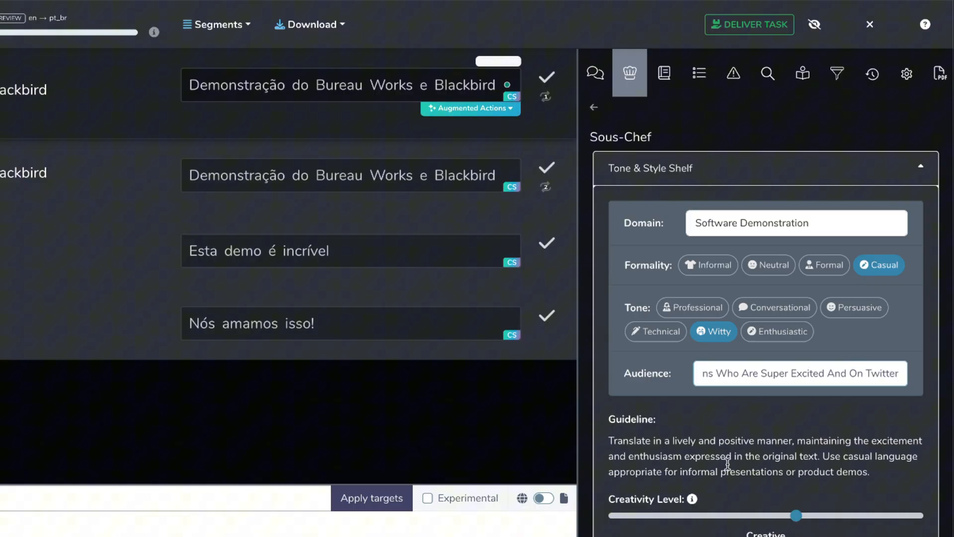
{"action": "left_click_drag", "start_coordinate": [793, 516], "coordinate": [918, 483]}
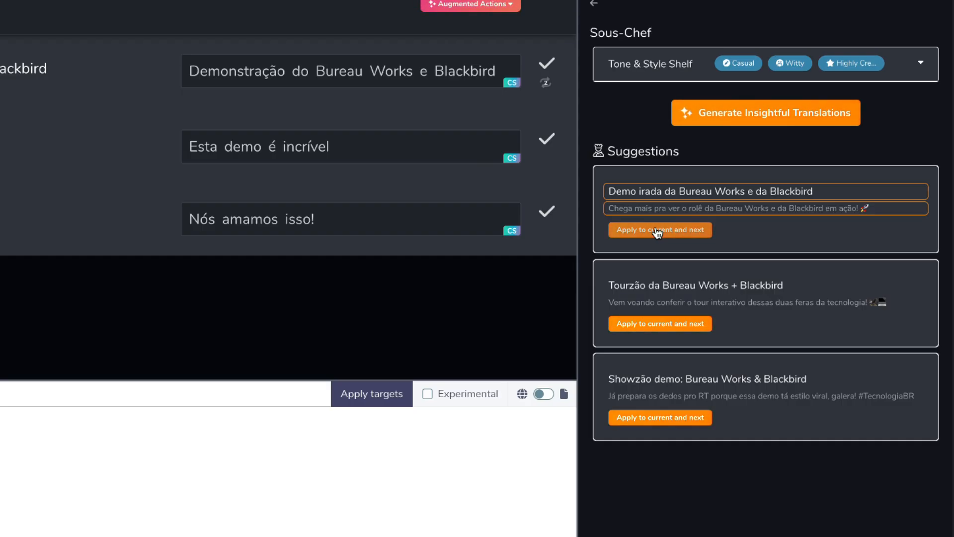
Step: Apply 'Demo irada da Bureau Works e da Blackbird' to both title segments, mark reviewed and propagate to all
{"action": "left_click", "coordinate": [659, 229]}
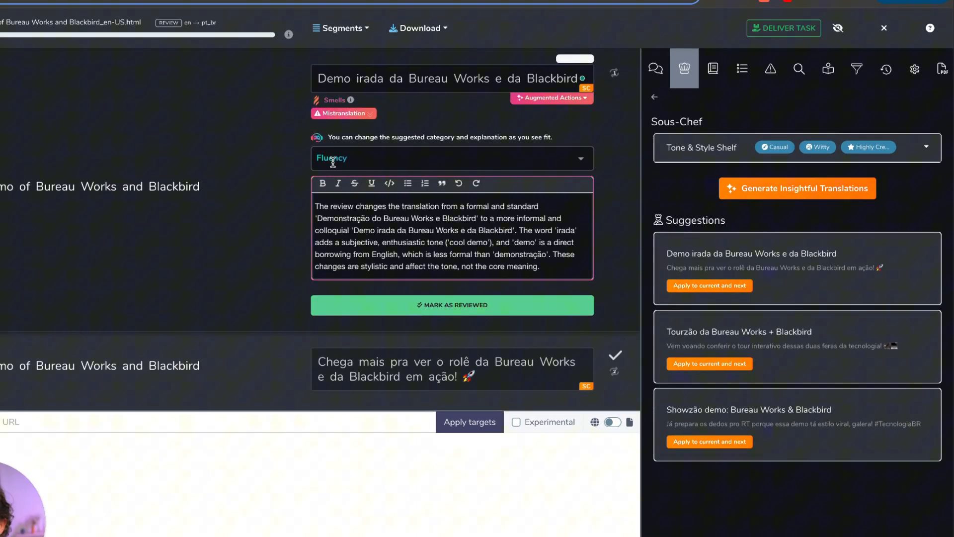
{"action": "triple_click", "coordinate": [426, 230]}
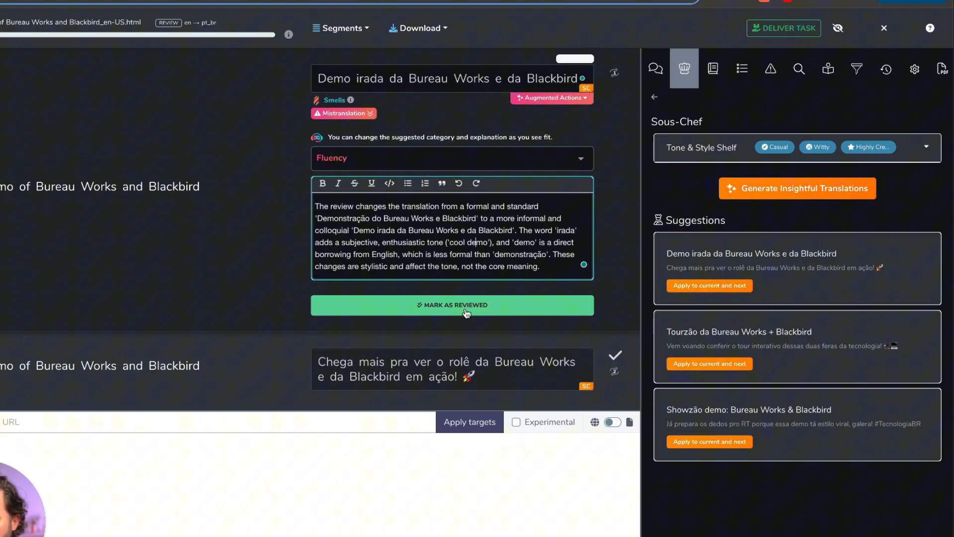
{"action": "left_click", "coordinate": [453, 305]}
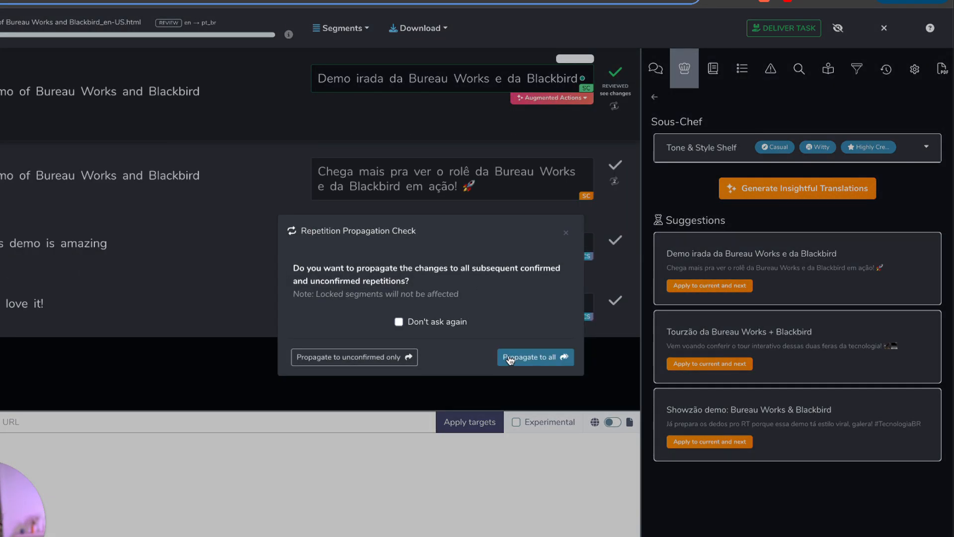
{"action": "left_click", "coordinate": [535, 357]}
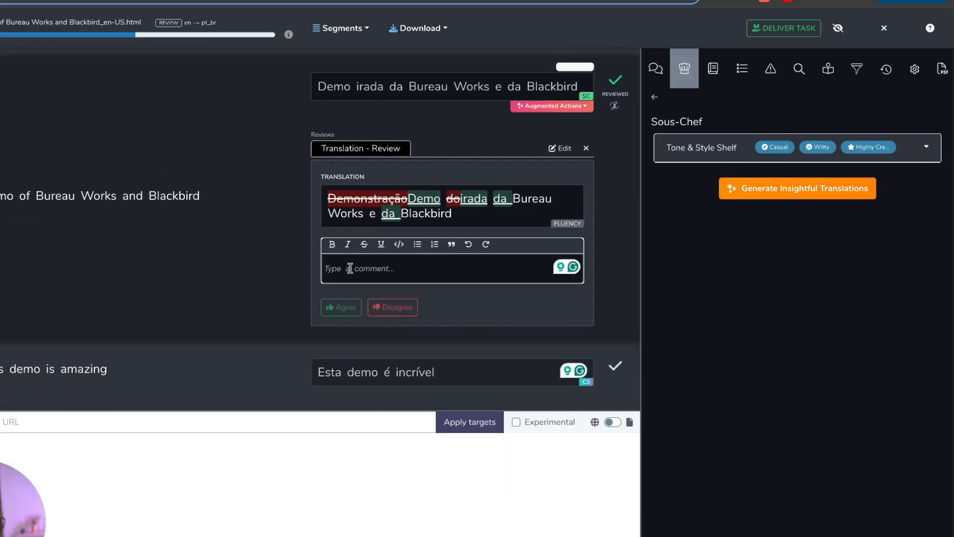
Step: Add the review comment 'Thanks this is great! Now the tone is…'
{"action": "type", "text": "Thanks this is g"}
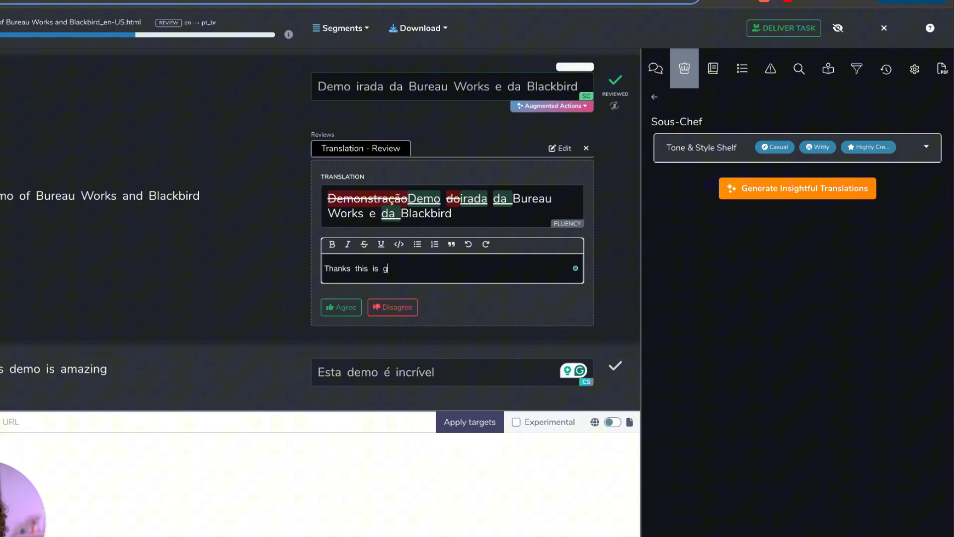
{"action": "type", "text": "reat! Now"}
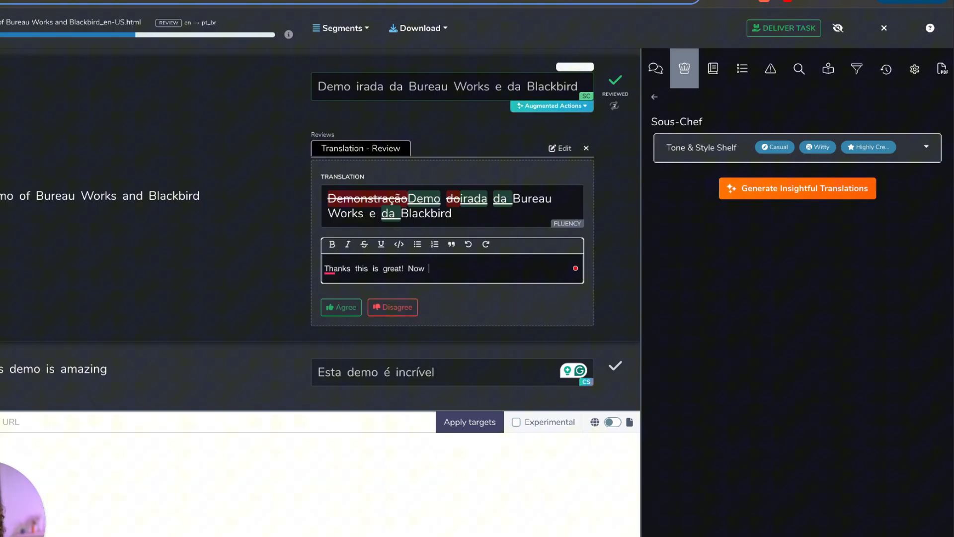
{"action": "type", "text": "the tone is"}
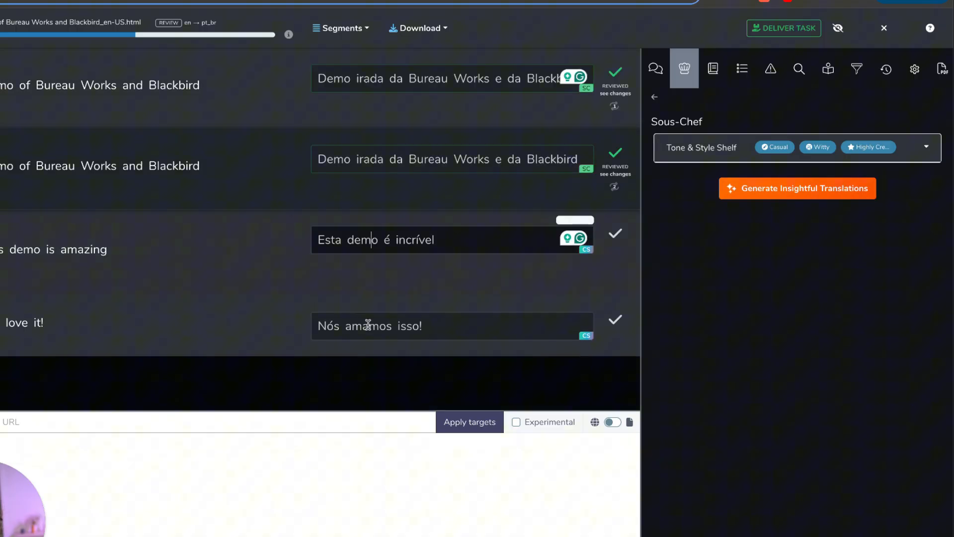
Step: Generate suggestions for 'This demo is amazing' and apply 'Mano, essa demo tá surreal' to current and next
{"action": "left_click", "coordinate": [796, 188]}
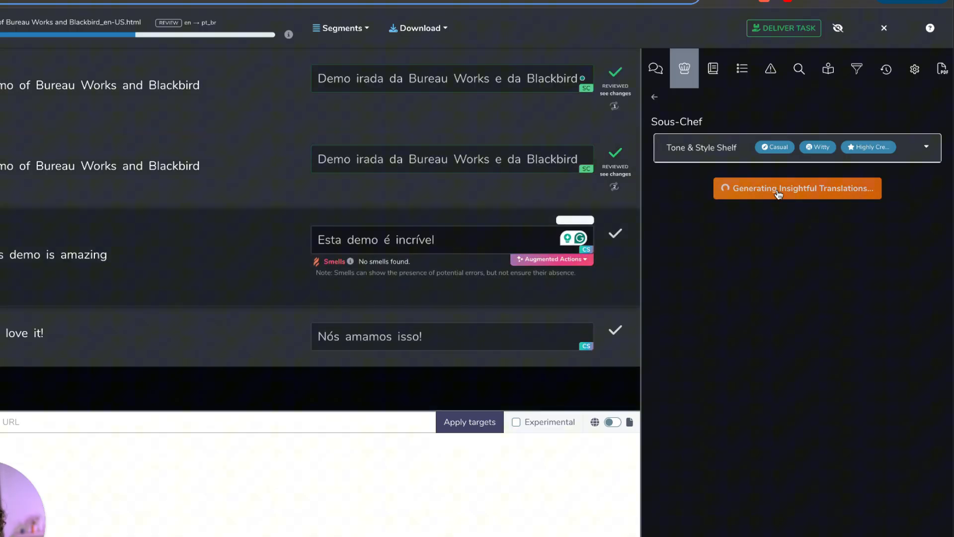
{"action": "left_click", "coordinate": [797, 188]}
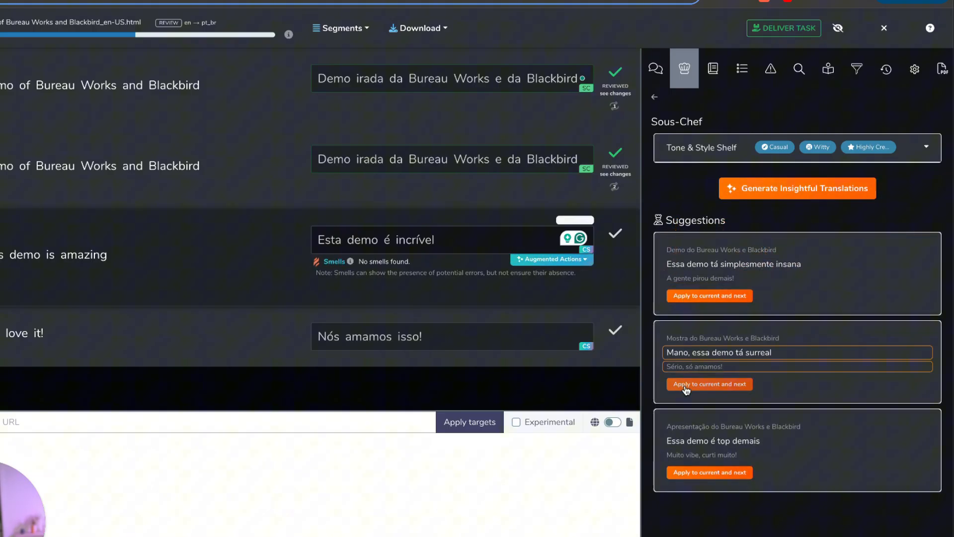
{"action": "left_click", "coordinate": [710, 384]}
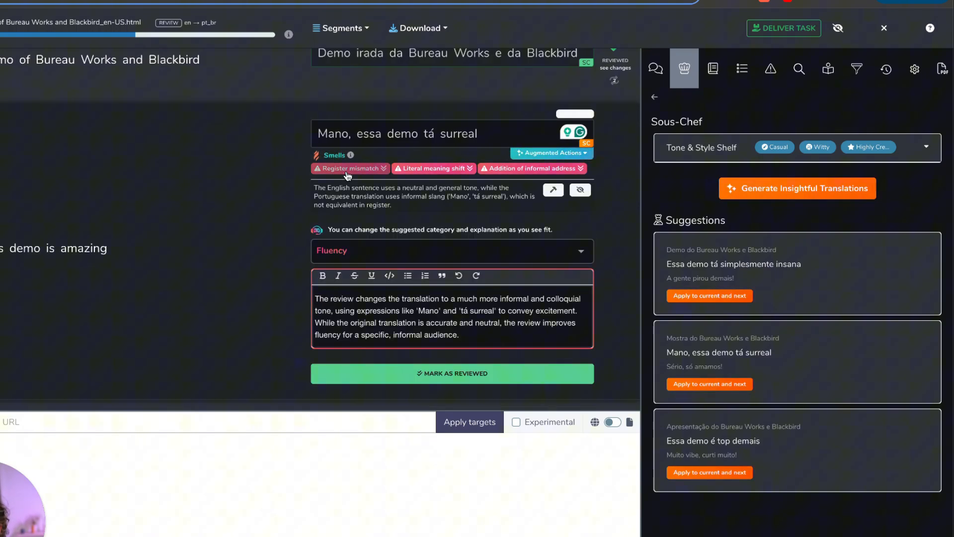
Step: Read the smell explanations and dismiss the literal meaning shift and informal address warnings
{"action": "left_click", "coordinate": [431, 168]}
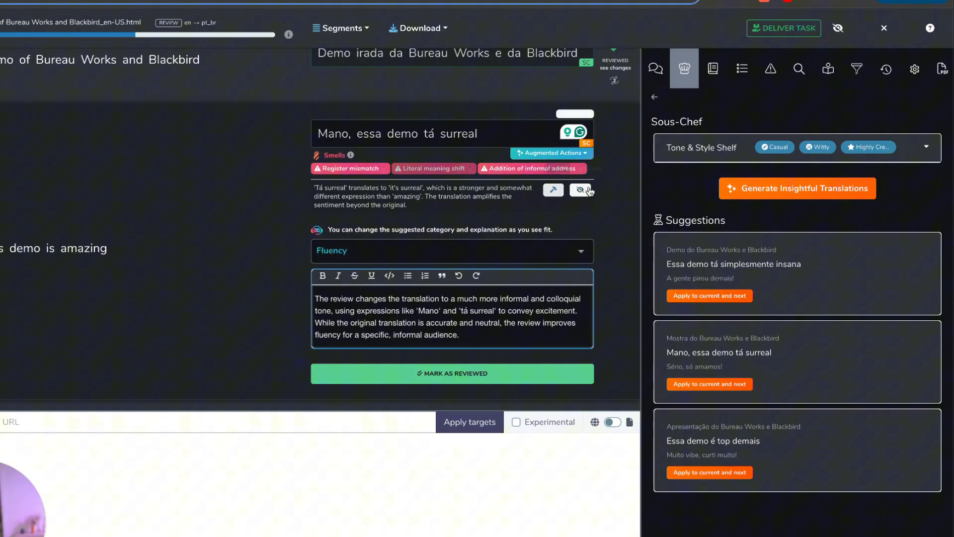
{"action": "left_click", "coordinate": [531, 168]}
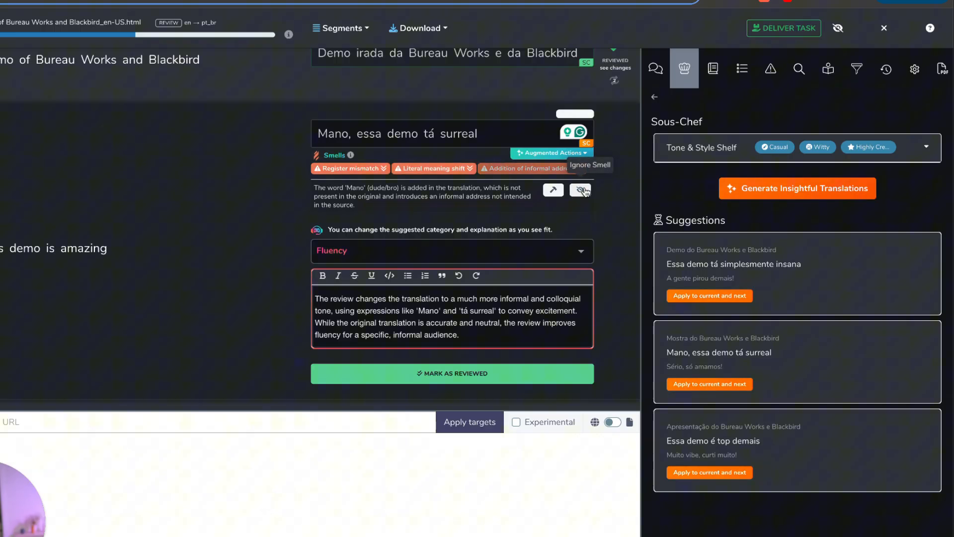
{"action": "left_click", "coordinate": [452, 372]}
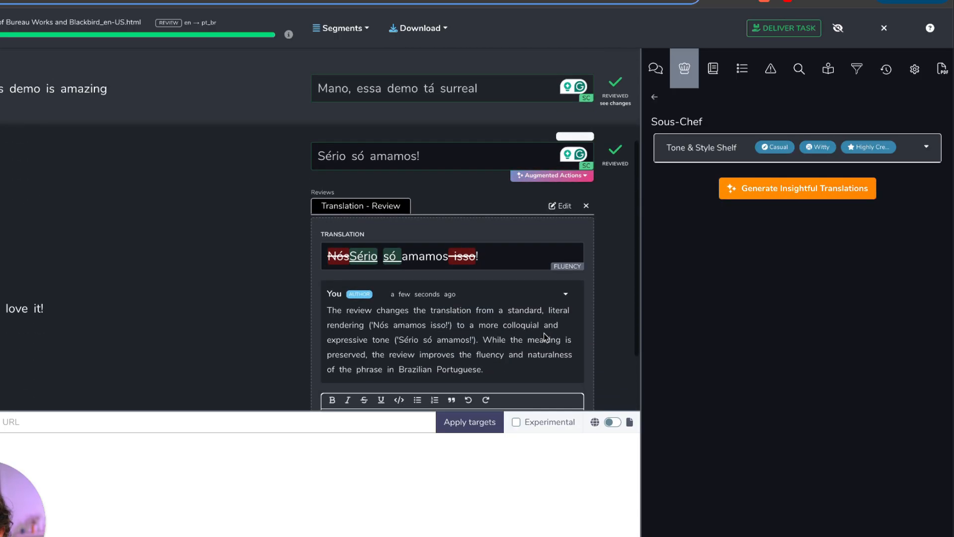
Step: Deliver the finished review task in Bureau Works
{"action": "scroll", "scroll_direction": "down", "scroll_amount": 3}
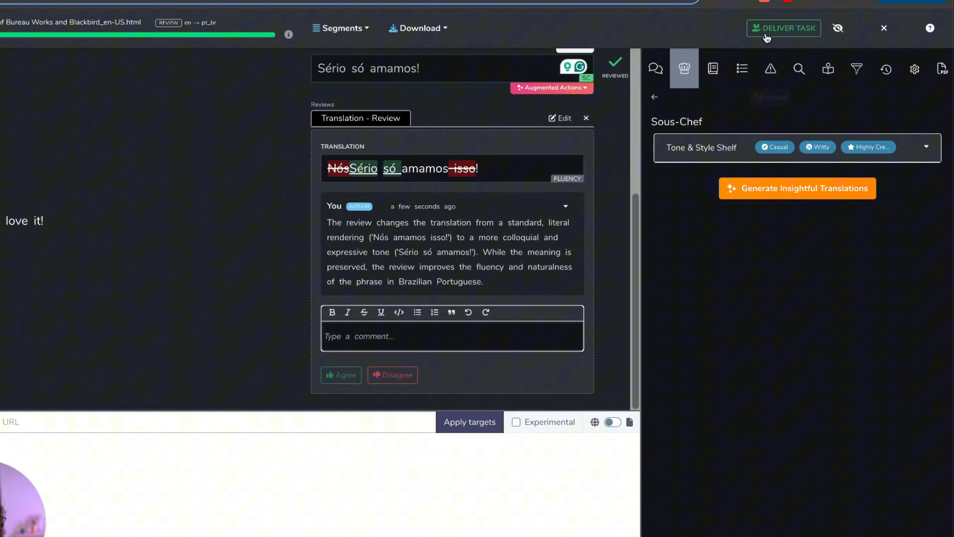
{"action": "left_click", "coordinate": [784, 27]}
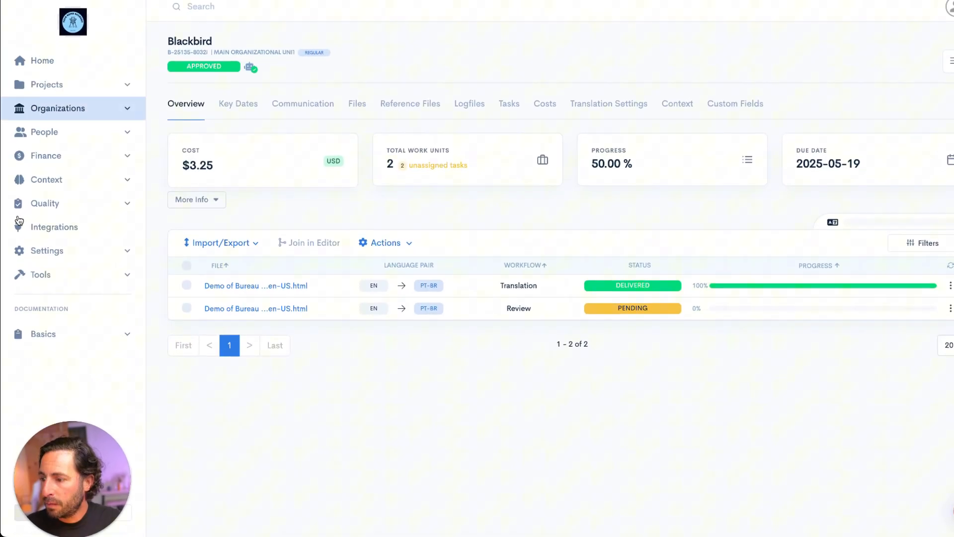
Step: In Quality > Reviews, sort newest first and view the Blackbird review's change report for the demo file
{"action": "left_click", "coordinate": [58, 246]}
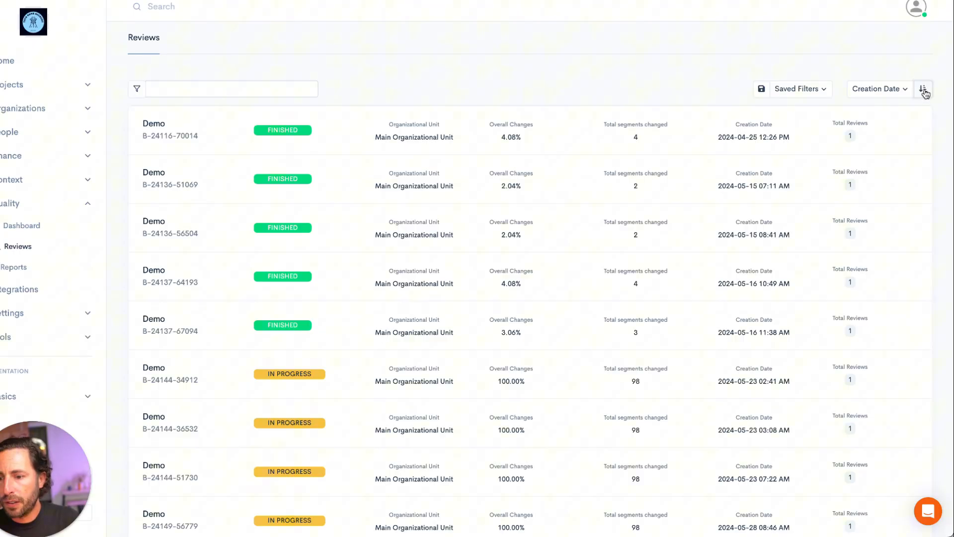
{"action": "left_click", "coordinate": [924, 88]}
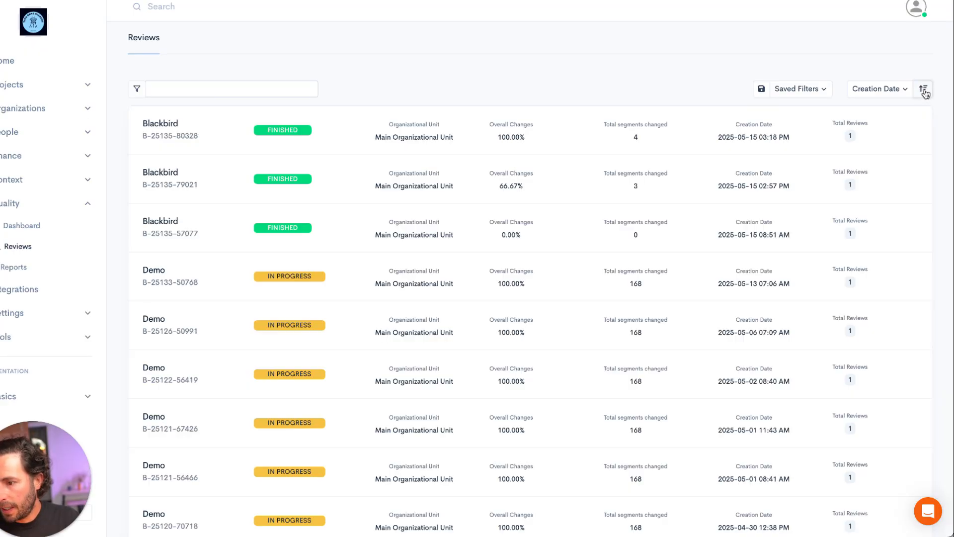
{"action": "left_click", "coordinate": [170, 130]}
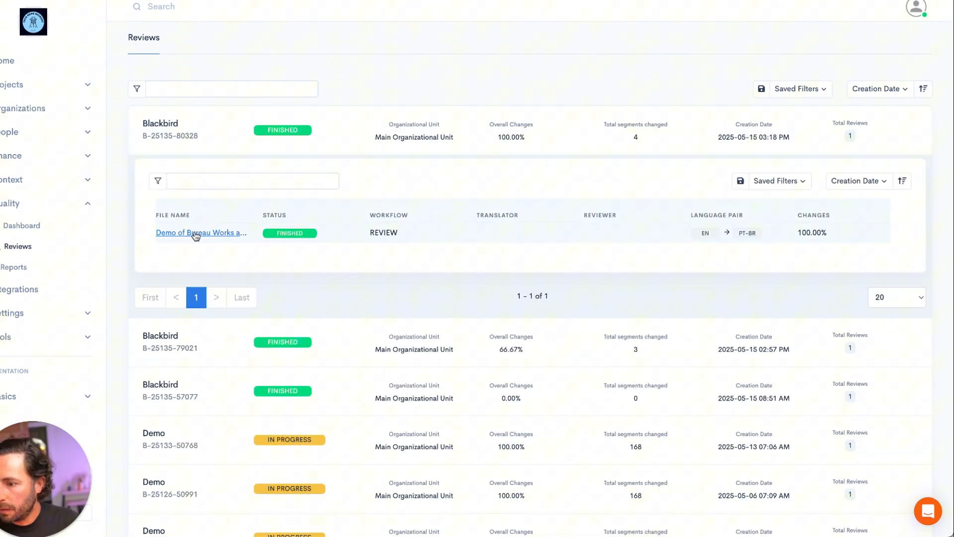
{"action": "left_click", "coordinate": [200, 233]}
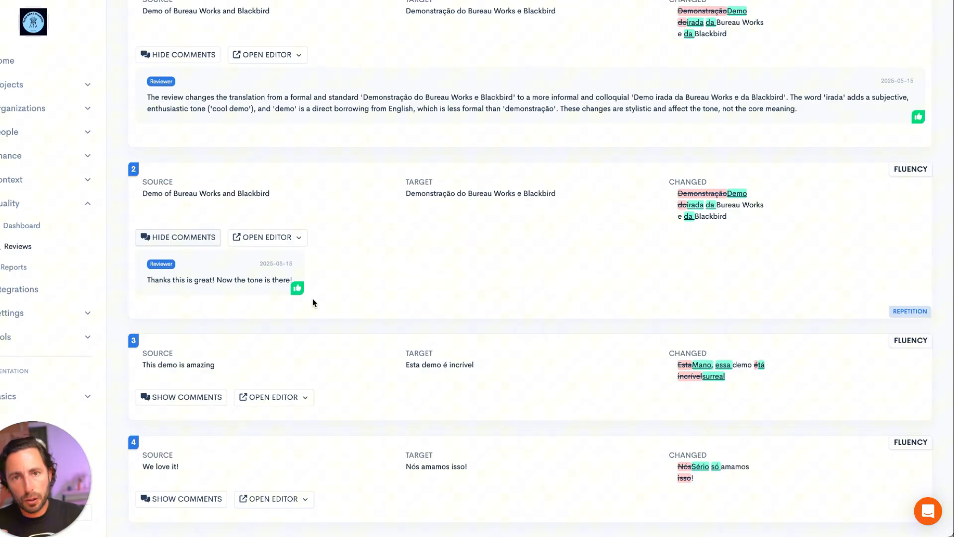
{"action": "left_click", "coordinate": [46, 106]}
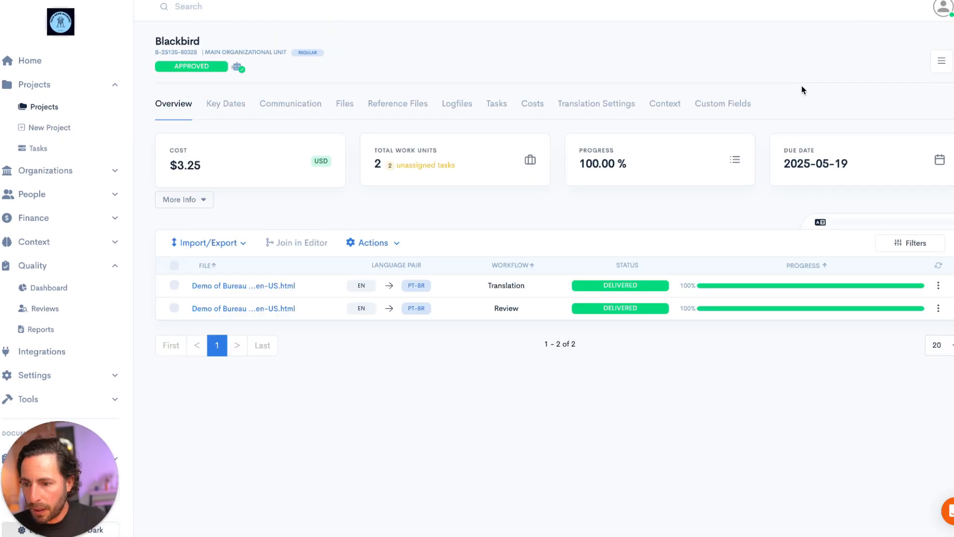
Step: Refresh the Blackbird project to Delivered and review its More Info details and Communication notes
{"action": "left_click", "coordinate": [939, 60]}
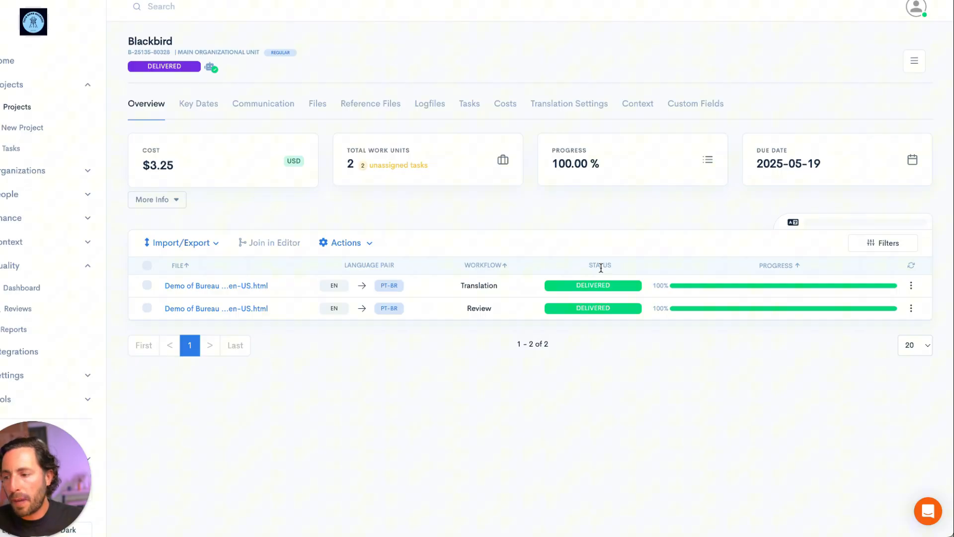
{"action": "mouse_move", "coordinate": [371, 125]}
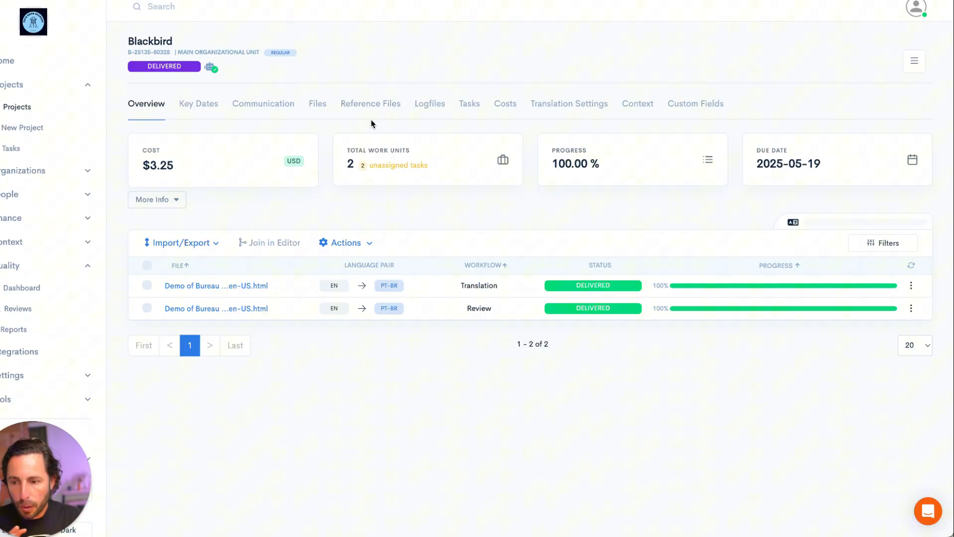
{"action": "left_click", "coordinate": [152, 199]}
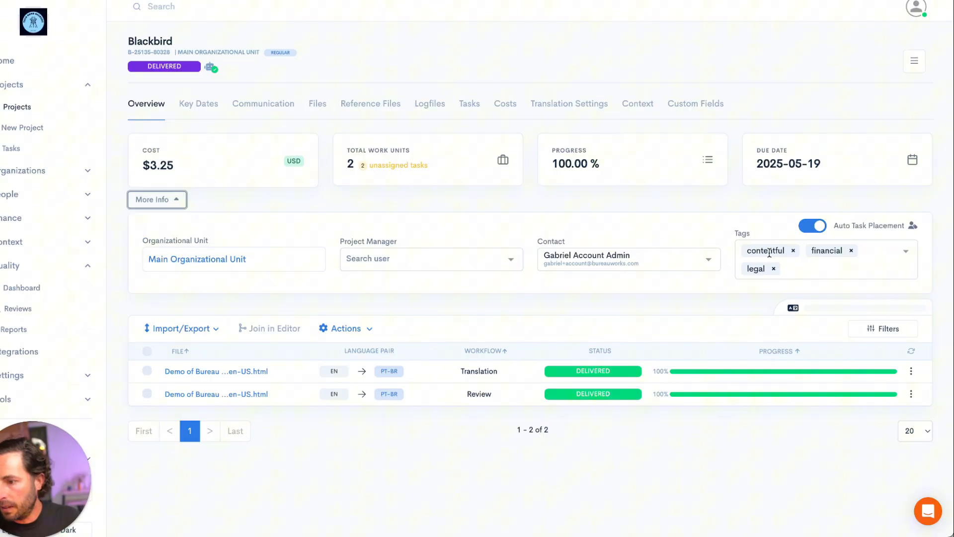
{"action": "left_click", "coordinate": [263, 103]}
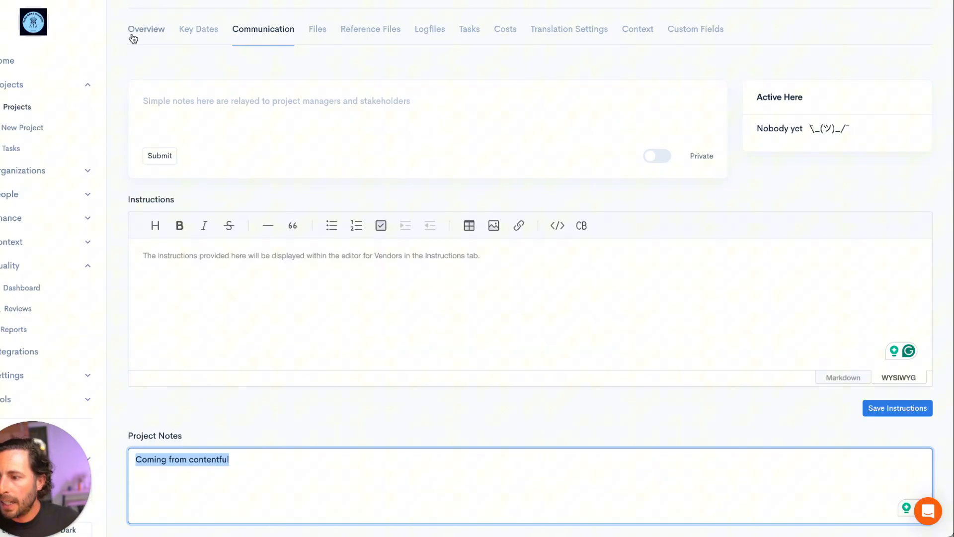
Step: Check the project's Tasks list shows translation and review delivered, then return to the running flight
{"action": "left_click", "coordinate": [147, 28]}
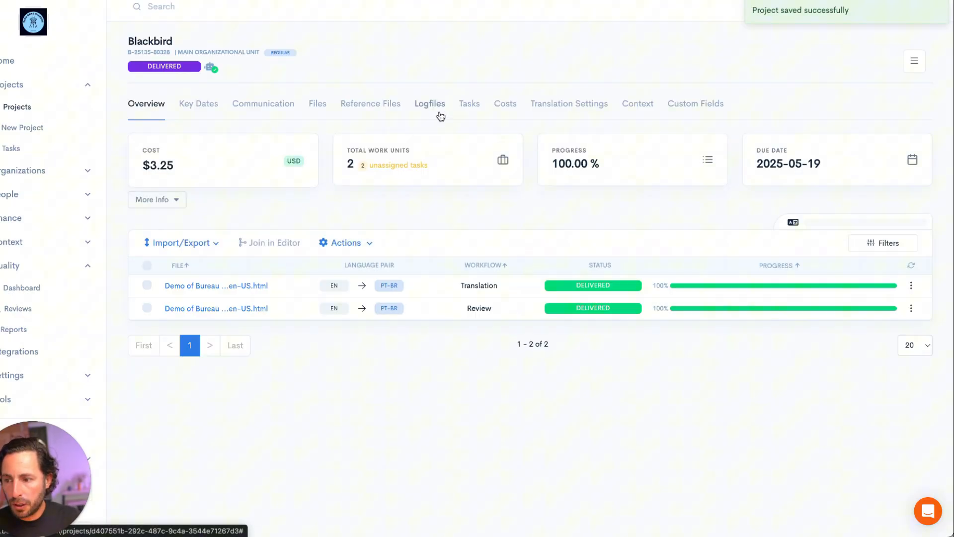
{"action": "left_click", "coordinate": [470, 104]}
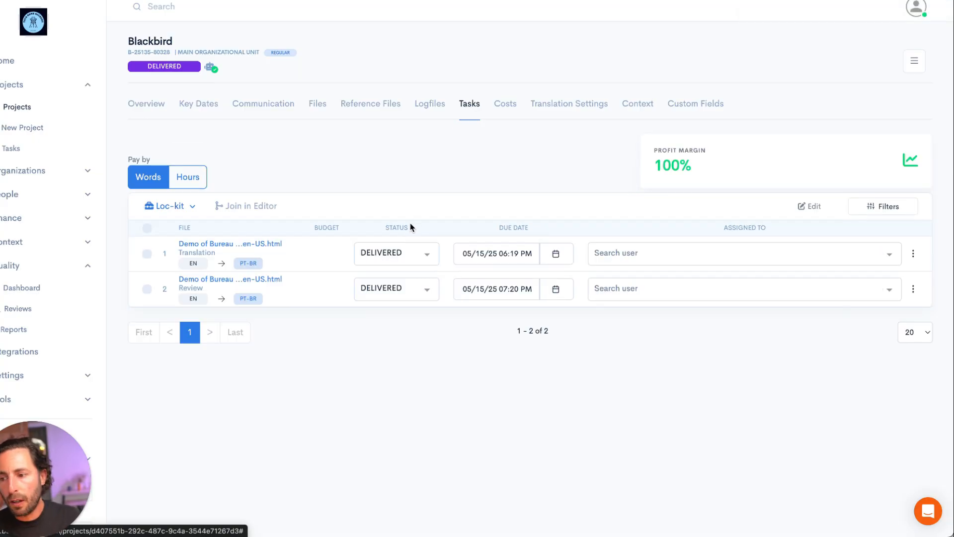
{"action": "left_click", "coordinate": [147, 104]}
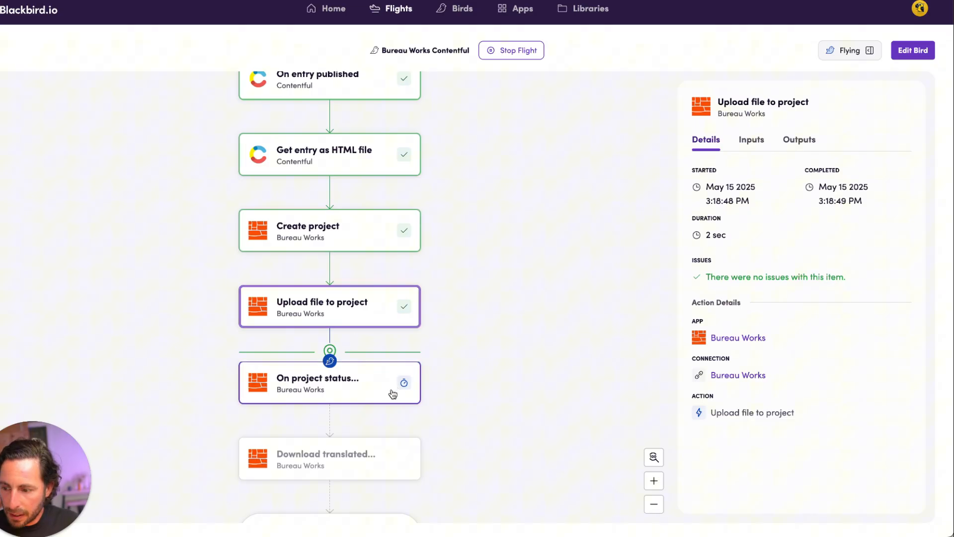
Step: Inspect the pending 'On project status changed' checkpoint details in the flight's side panel
{"action": "left_click", "coordinate": [329, 382]}
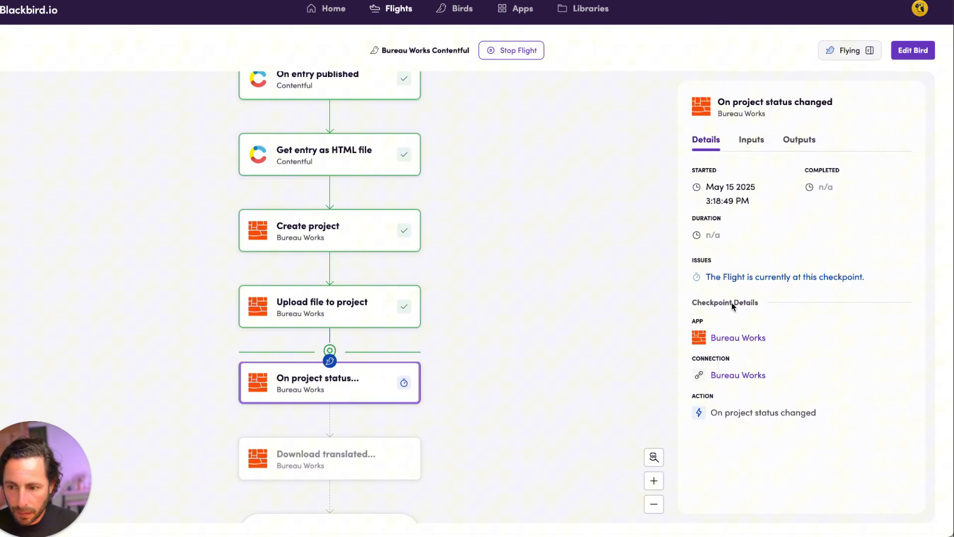
{"action": "mouse_move", "coordinate": [826, 290]}
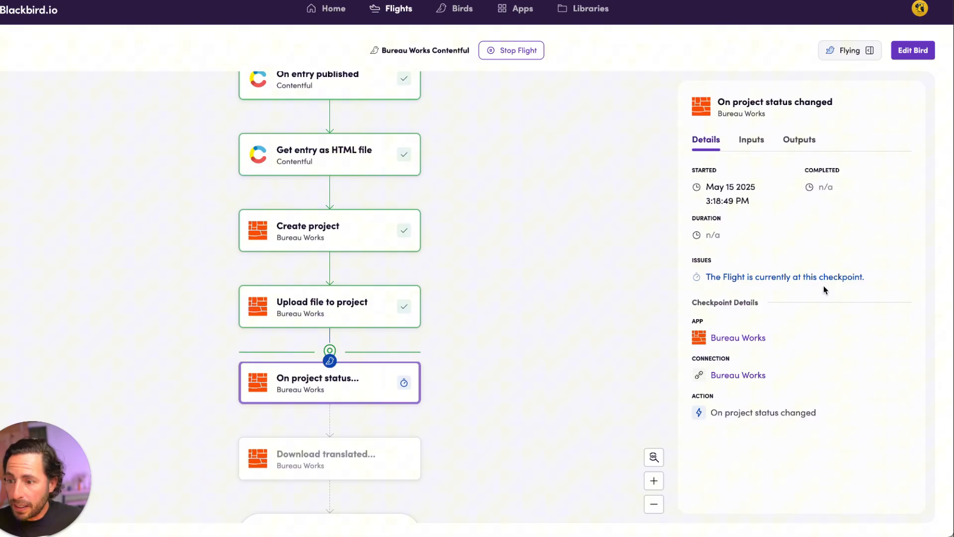
{"action": "mouse_move", "coordinate": [455, 392]}
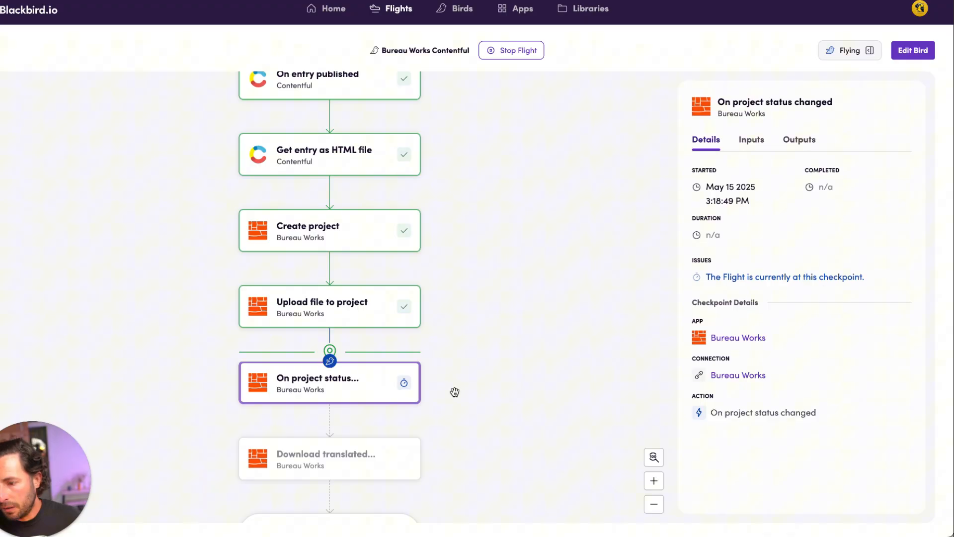
{"action": "scroll", "scroll_direction": "down", "scroll_amount": 3}
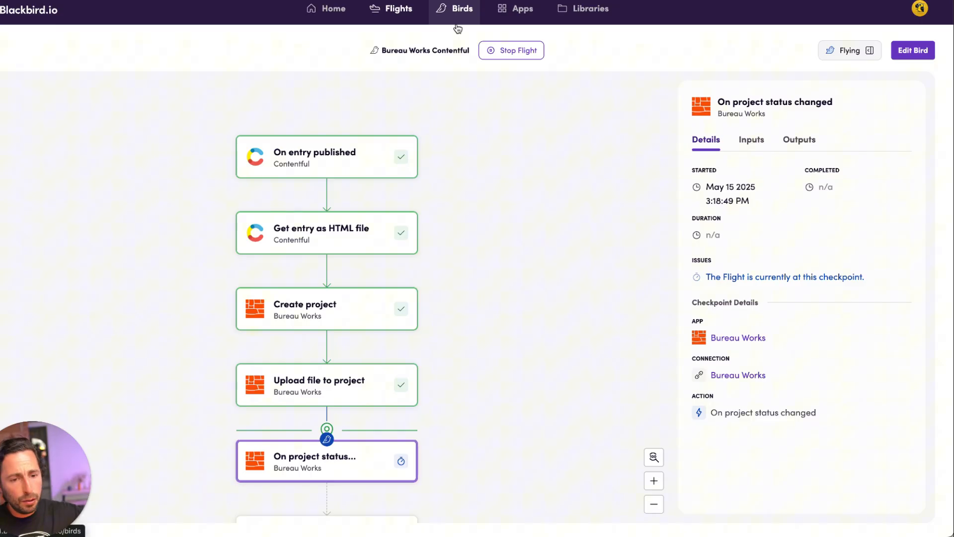
Step: Browse through the Apps catalogue, then return to the Birds list with its three birds
{"action": "left_click", "coordinate": [522, 9]}
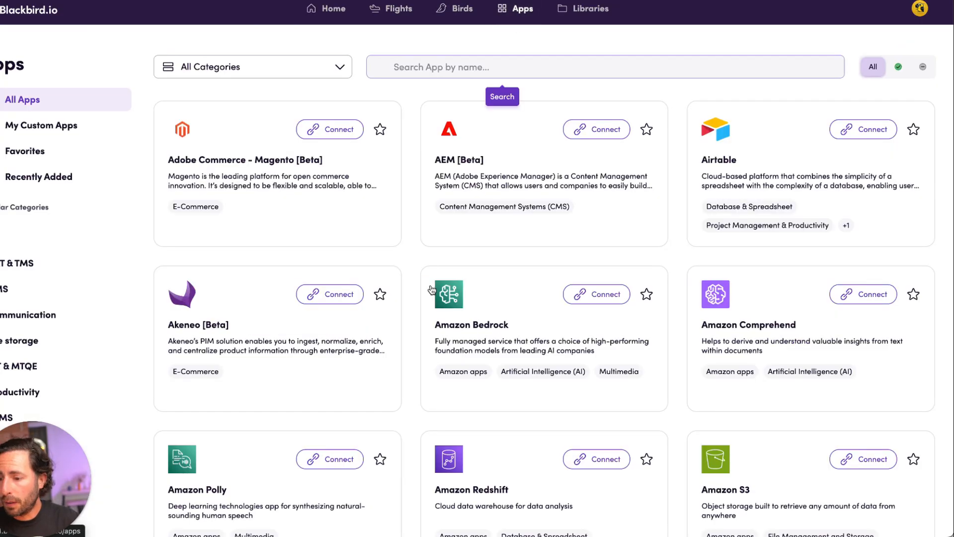
{"action": "scroll", "scroll_direction": "down", "scroll_amount": 3}
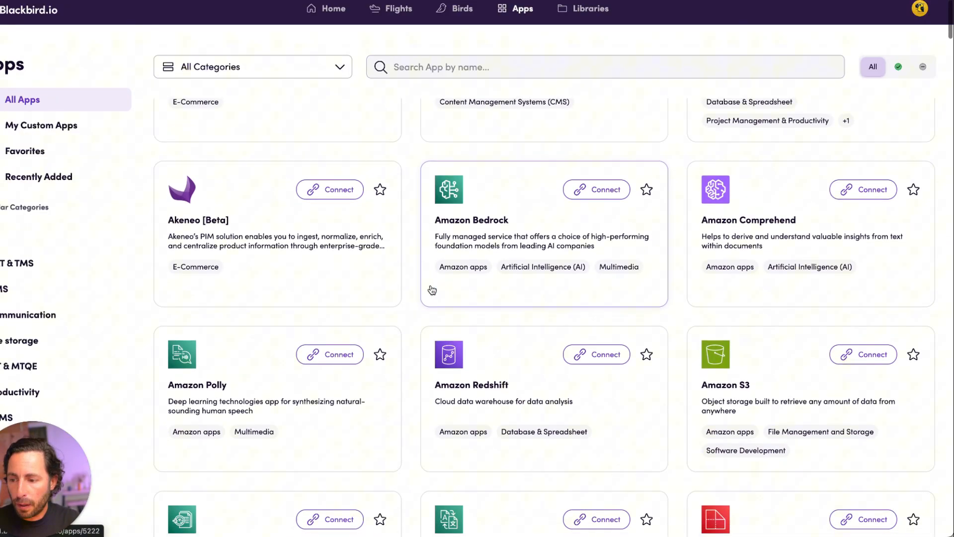
{"action": "scroll", "scroll_direction": "down", "scroll_amount": 3}
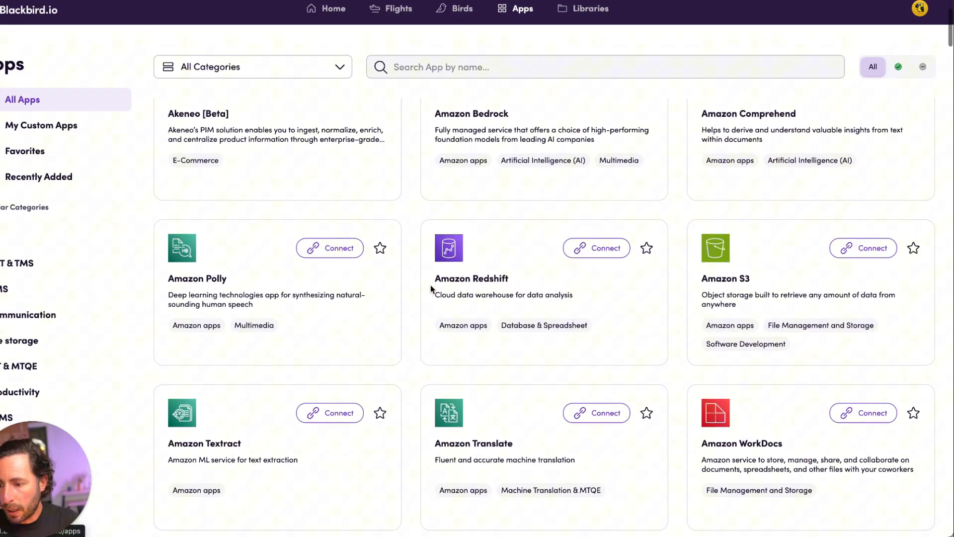
{"action": "scroll", "scroll_direction": "down", "scroll_amount": 3}
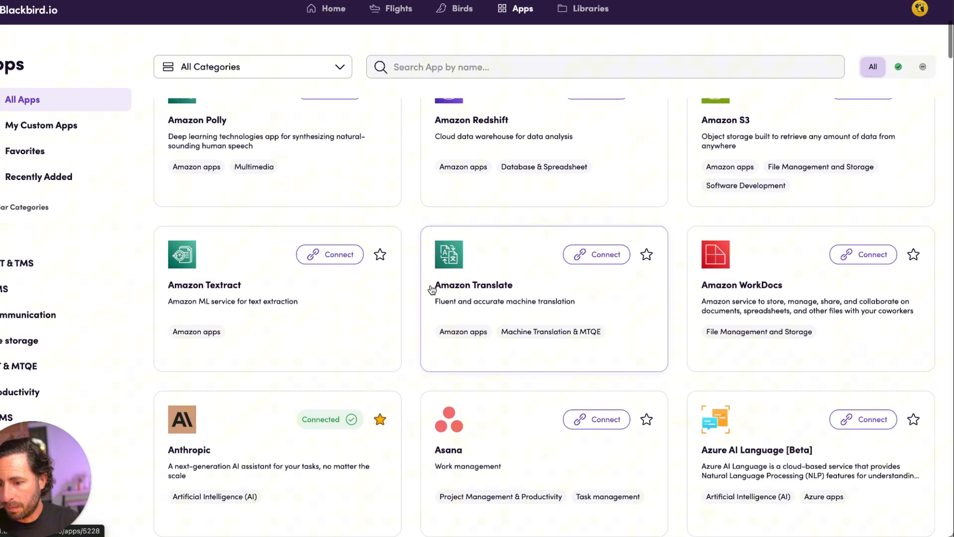
{"action": "scroll", "scroll_direction": "down", "scroll_amount": 3}
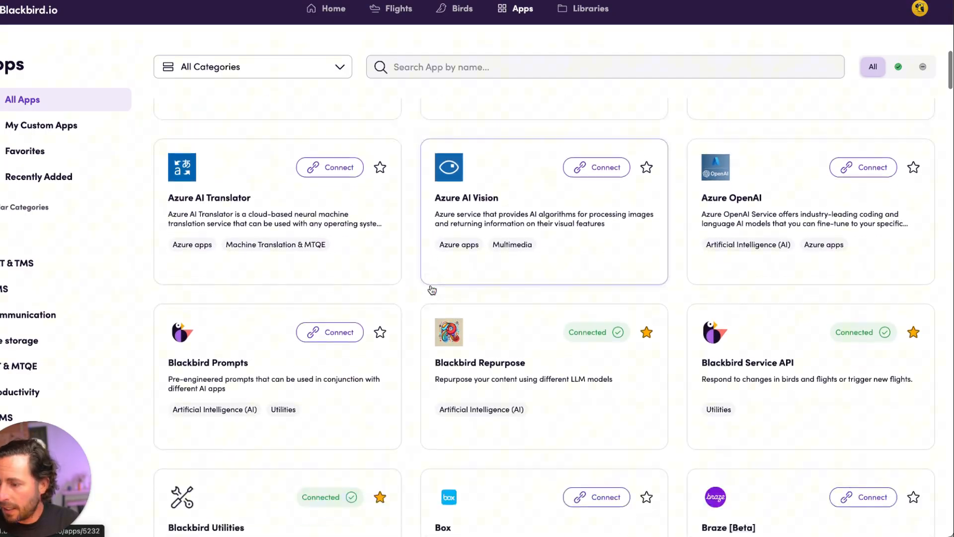
{"action": "scroll", "scroll_direction": "down", "scroll_amount": 3}
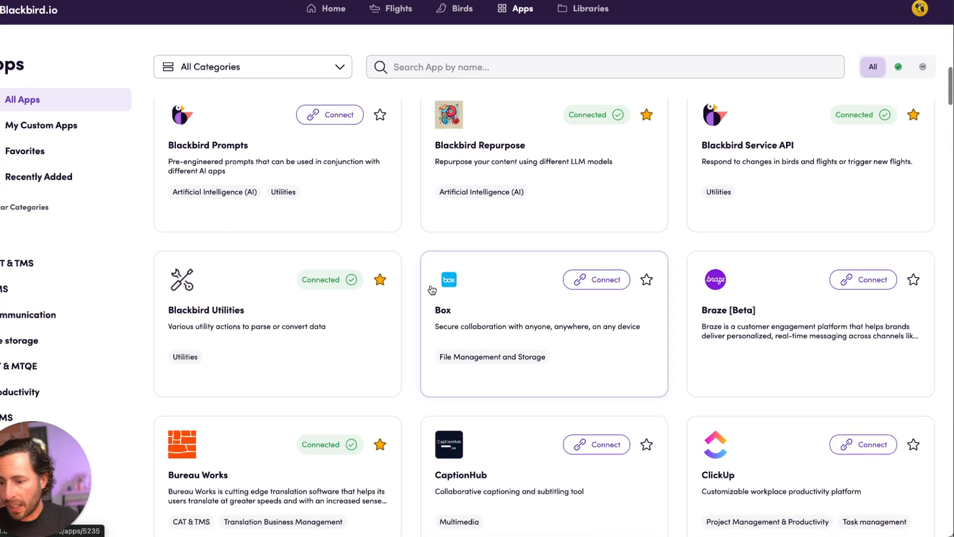
{"action": "scroll", "scroll_direction": "down", "scroll_amount": 3}
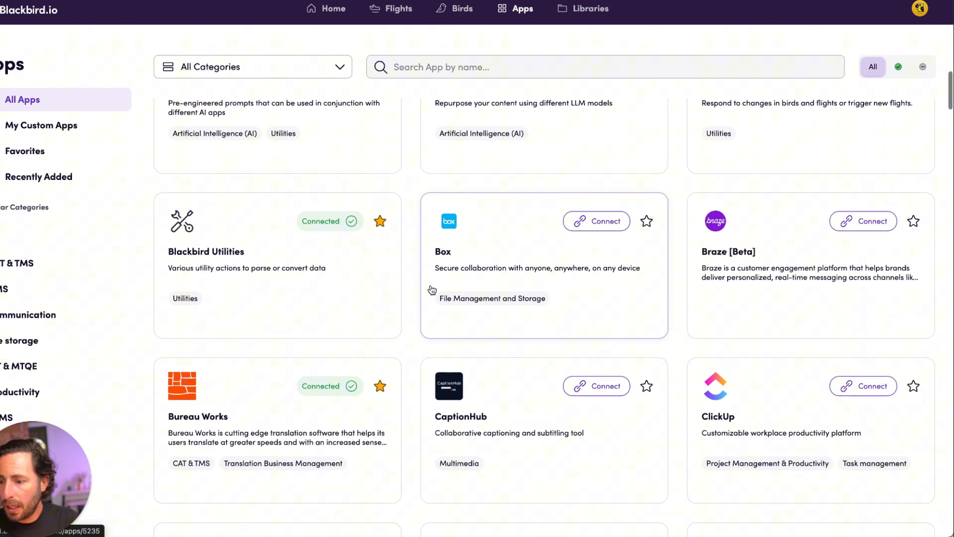
{"action": "scroll", "scroll_direction": "down", "scroll_amount": 3}
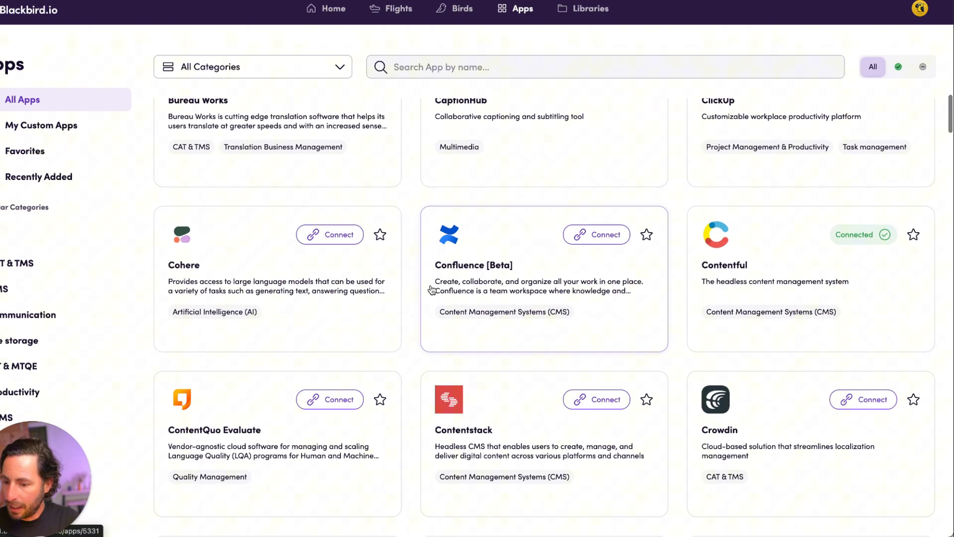
{"action": "scroll", "scroll_direction": "down", "scroll_amount": 3}
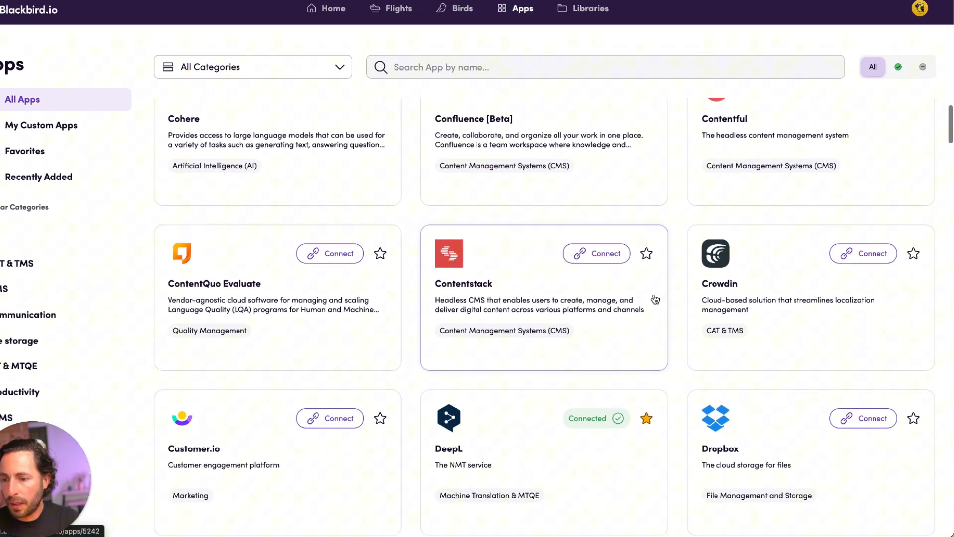
{"action": "scroll", "scroll_direction": "down", "scroll_amount": 3}
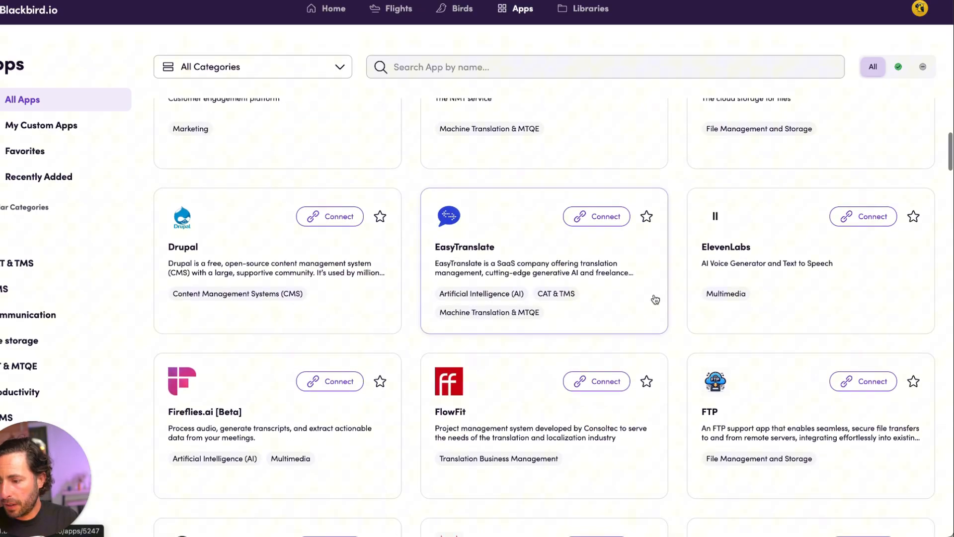
{"action": "scroll", "scroll_direction": "down", "scroll_amount": 3}
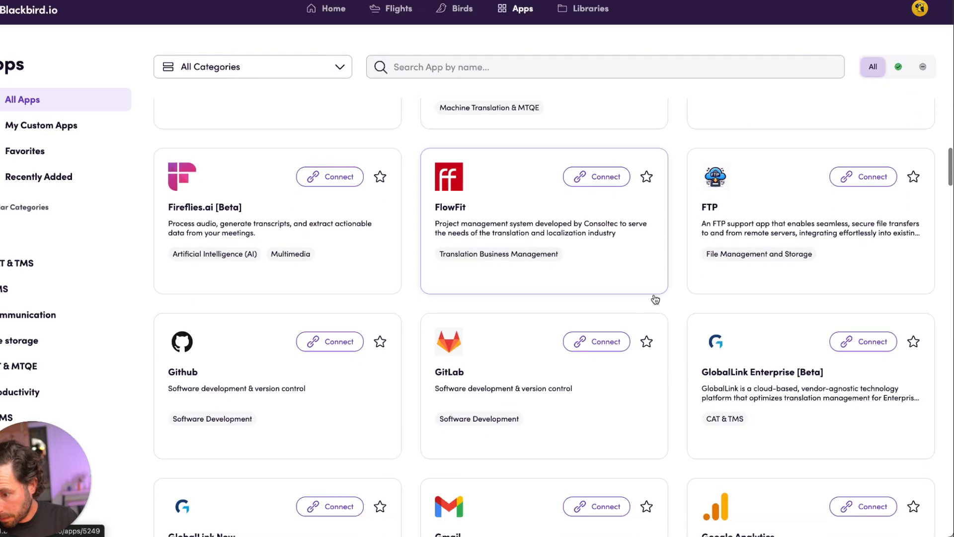
{"action": "scroll", "scroll_direction": "down", "scroll_amount": 3}
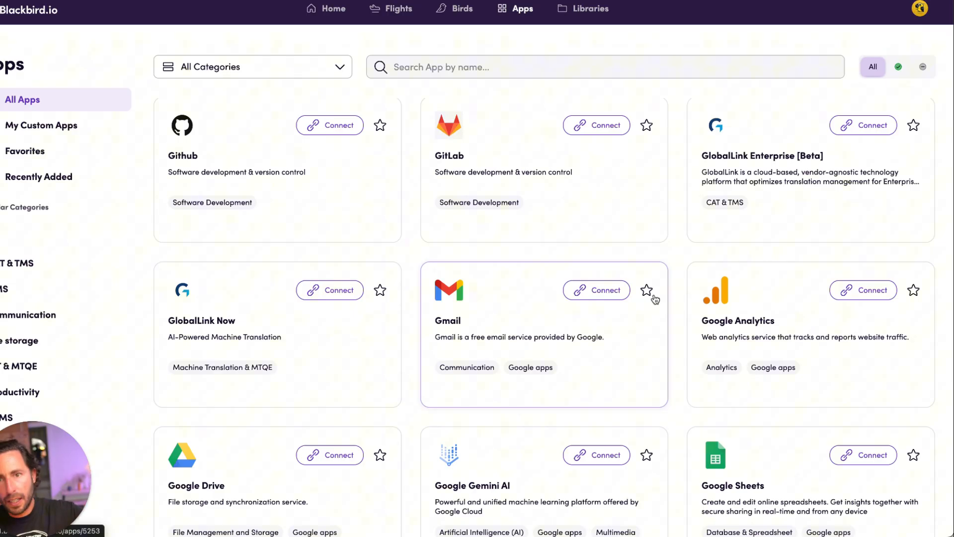
{"action": "scroll", "scroll_direction": "down", "scroll_amount": 3}
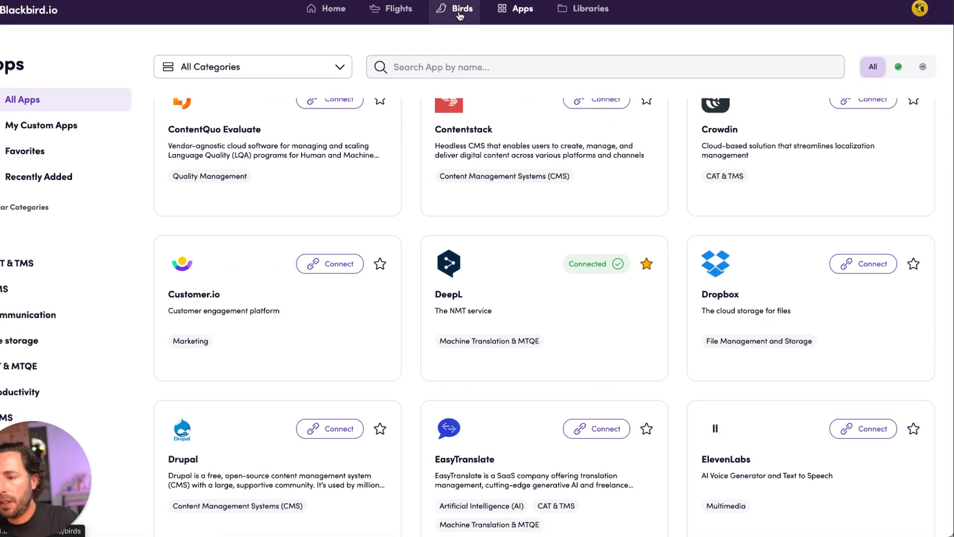
{"action": "left_click", "coordinate": [454, 9]}
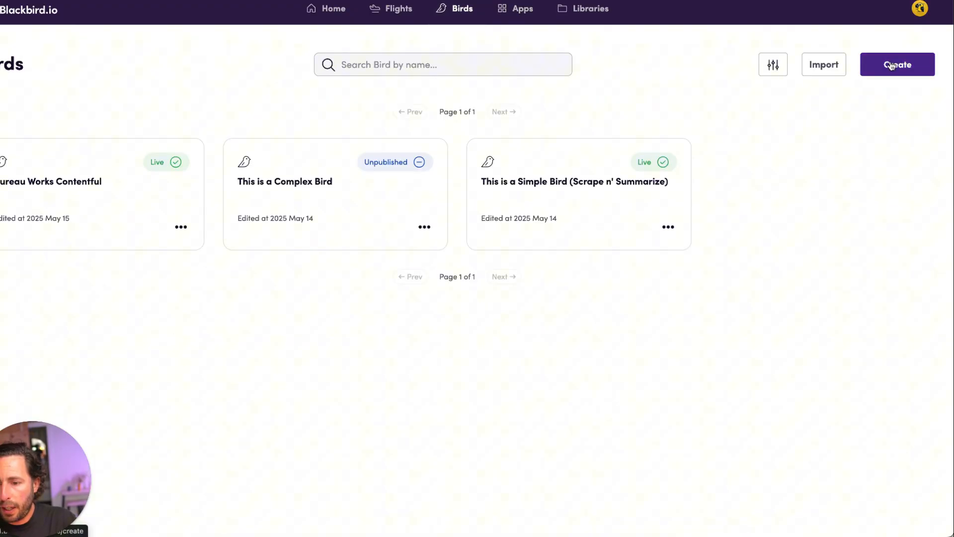
Step: Create a new bird with an event trigger on Bureau Works 'On projects created'
{"action": "left_click", "coordinate": [897, 65]}
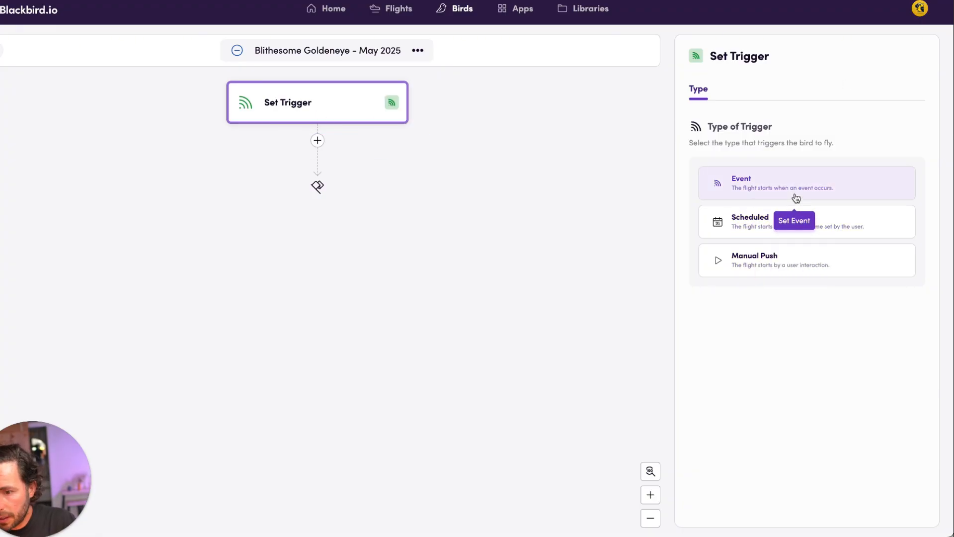
{"action": "left_click", "coordinate": [806, 183]}
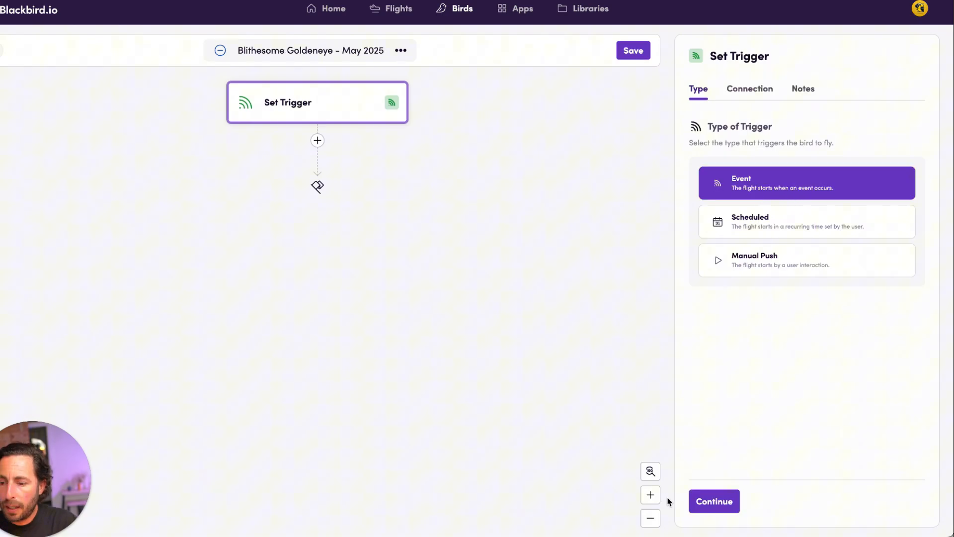
{"action": "left_click", "coordinate": [749, 88]}
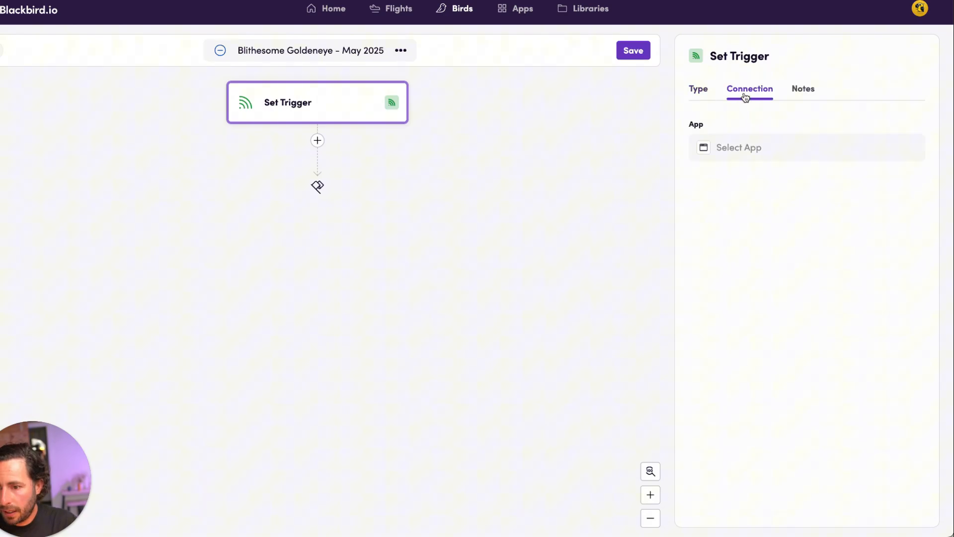
{"action": "left_click", "coordinate": [739, 147]}
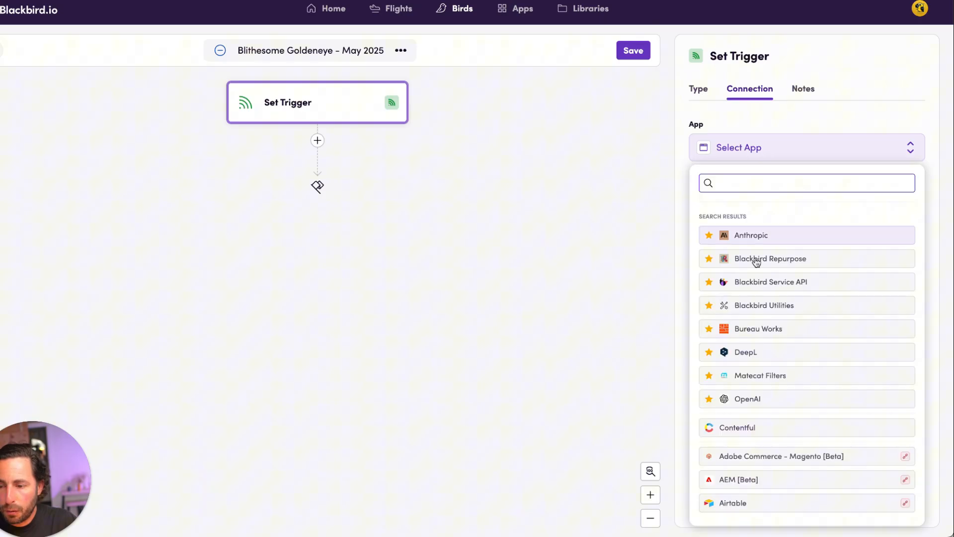
{"action": "left_click", "coordinate": [758, 329]}
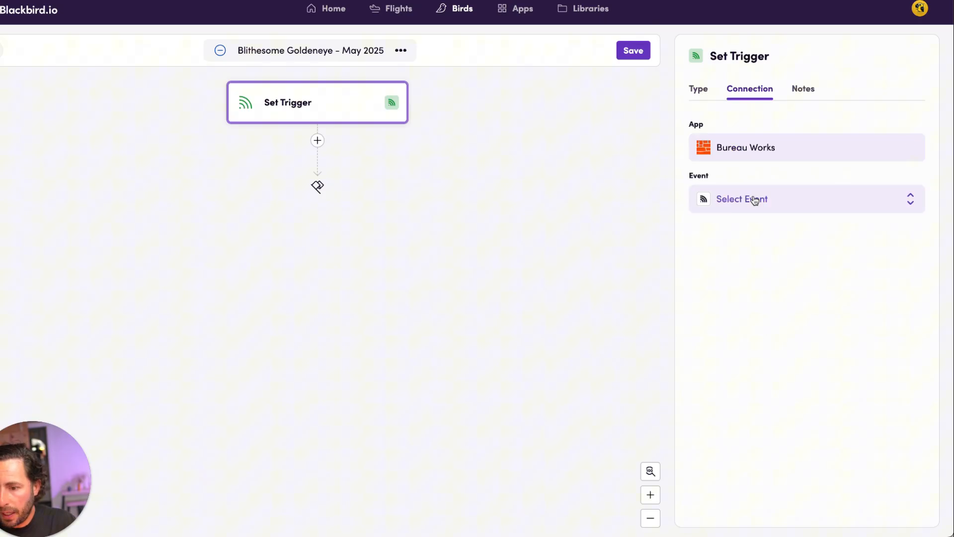
{"action": "left_click", "coordinate": [741, 199]}
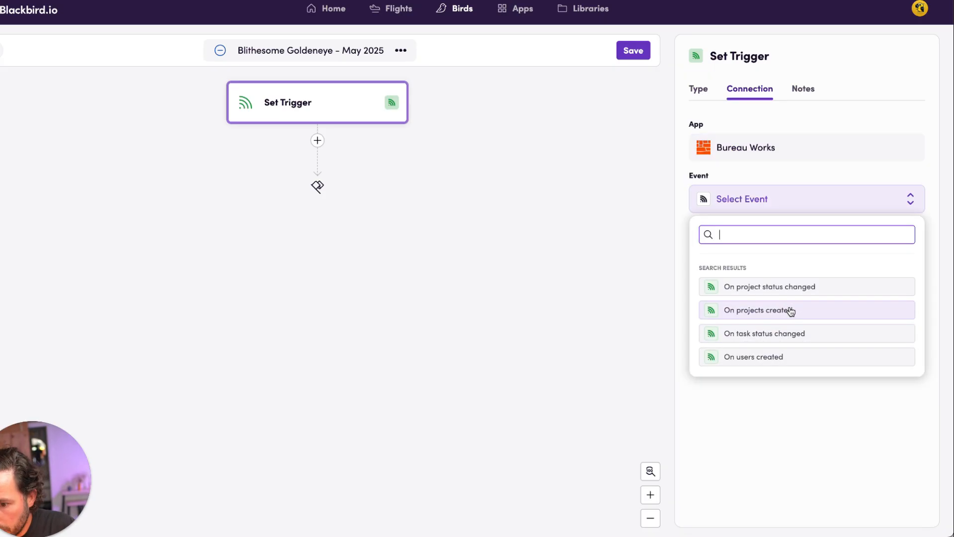
{"action": "left_click", "coordinate": [757, 310]}
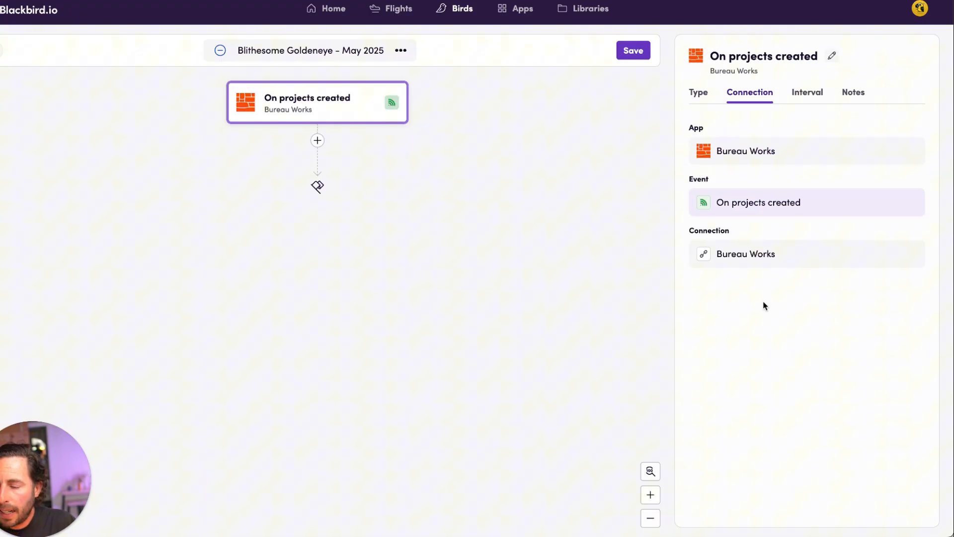
Step: Set the trigger's polling interval to 0 h 5 min and review its type settings
{"action": "left_click", "coordinate": [808, 91]}
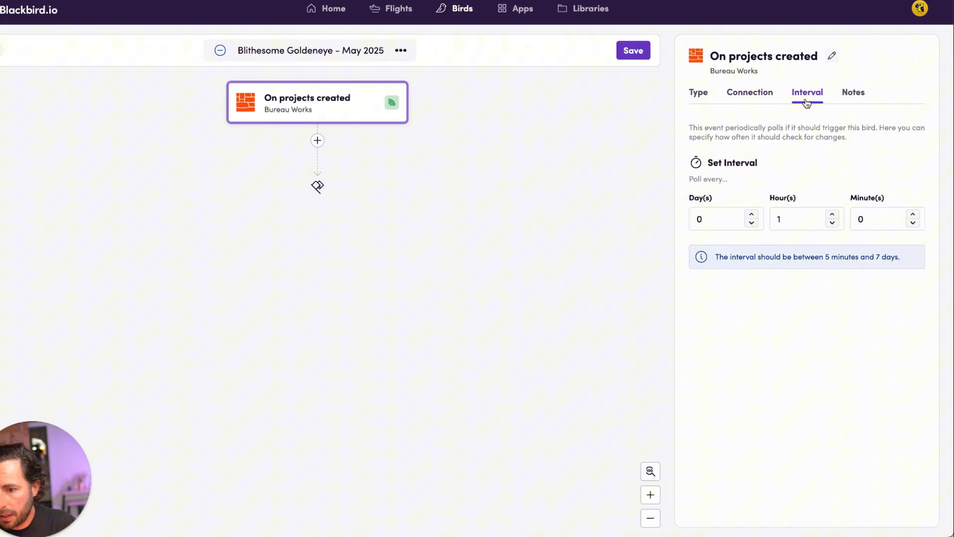
{"action": "left_click", "coordinate": [833, 223]}
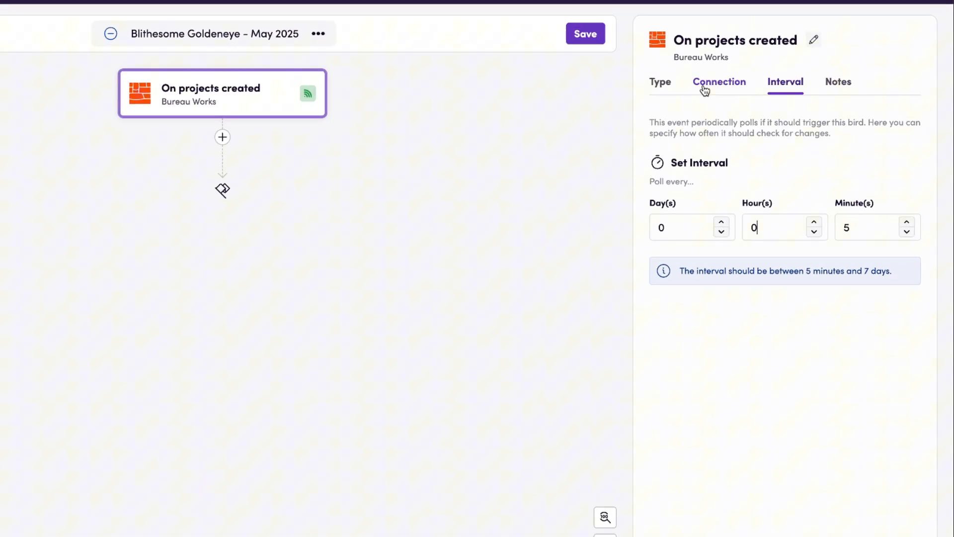
{"action": "left_click", "coordinate": [661, 82]}
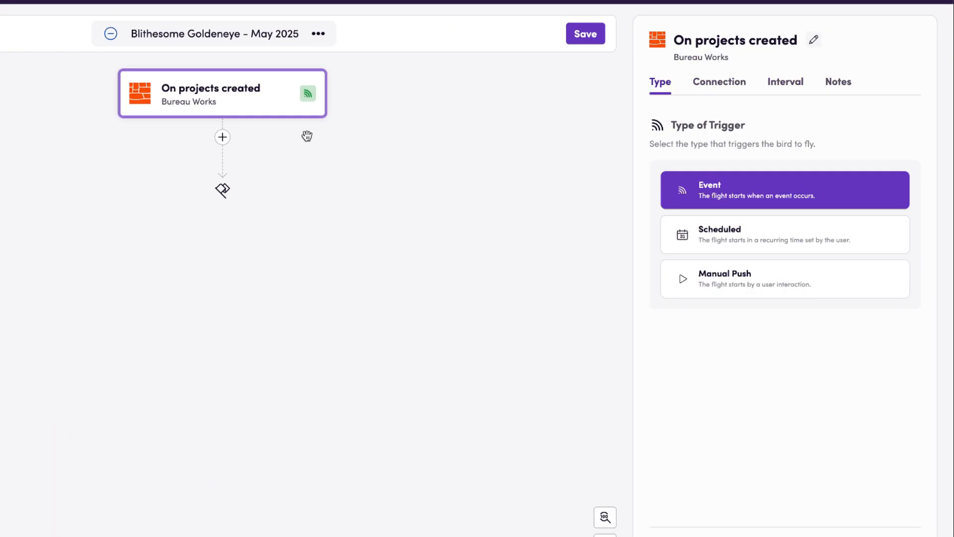
{"action": "mouse_move", "coordinate": [628, 226]}
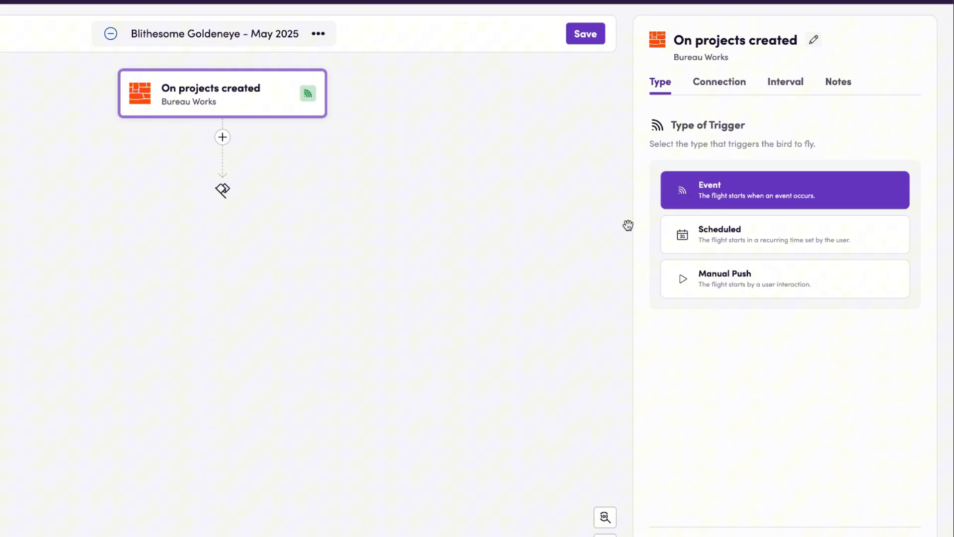
{"action": "scroll", "scroll_direction": "down", "scroll_amount": 3}
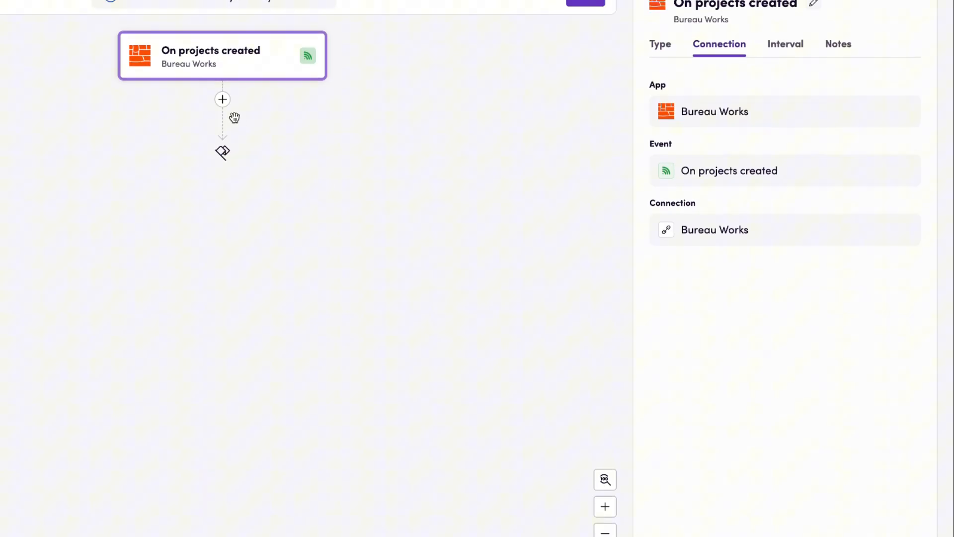
Step: Add a New Checkpoint step after the trigger, then head to Flights, raising the unsaved-changes warning
{"action": "left_click", "coordinate": [222, 99]}
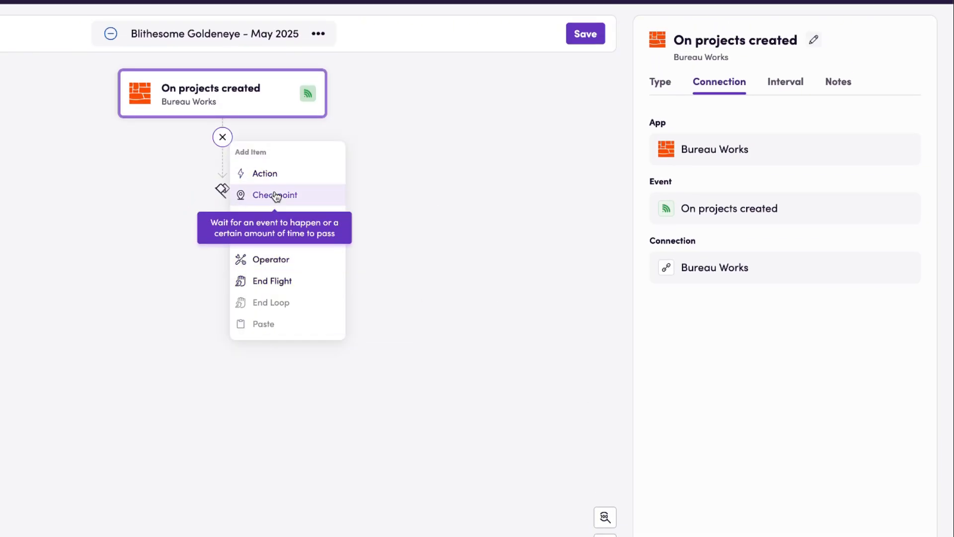
{"action": "left_click", "coordinate": [275, 195]}
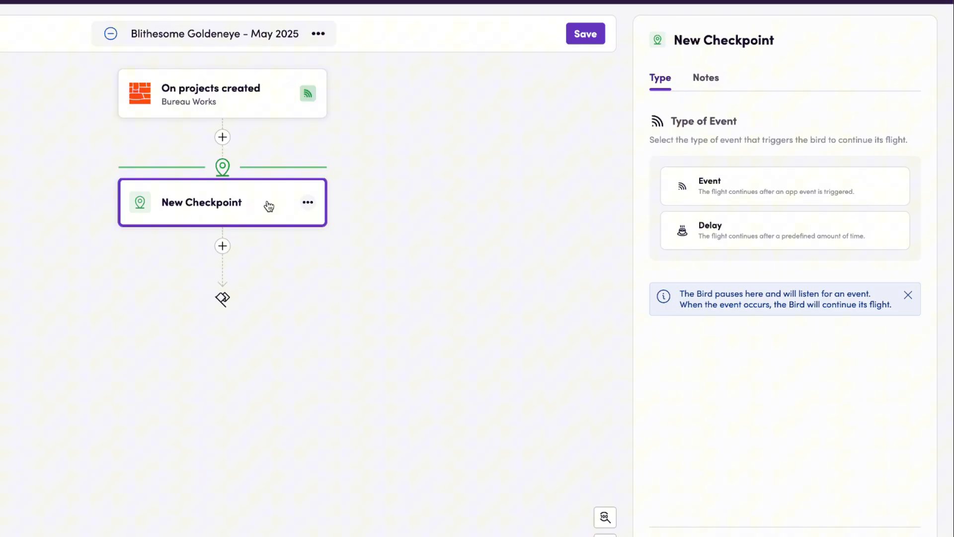
{"action": "mouse_move", "coordinate": [273, 203]}
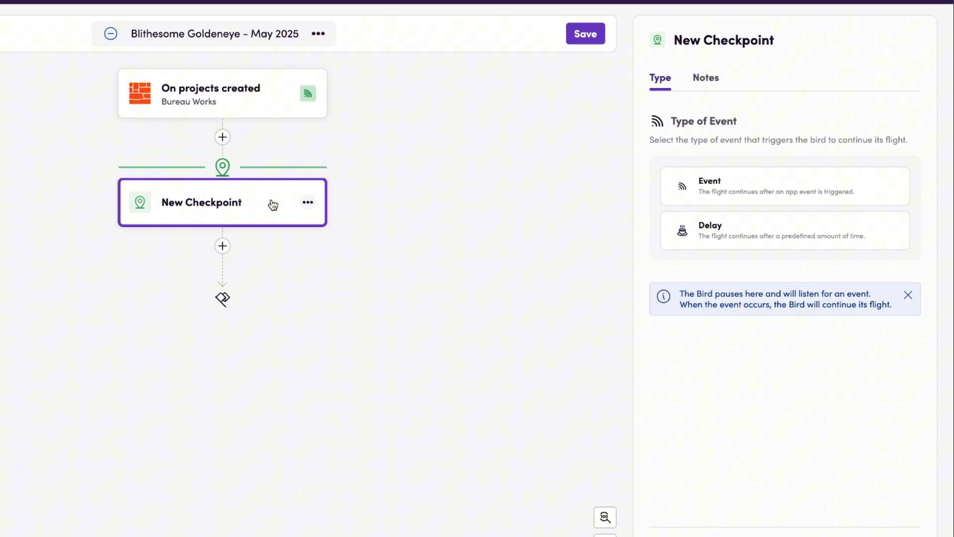
{"action": "left_click", "coordinate": [315, 21]}
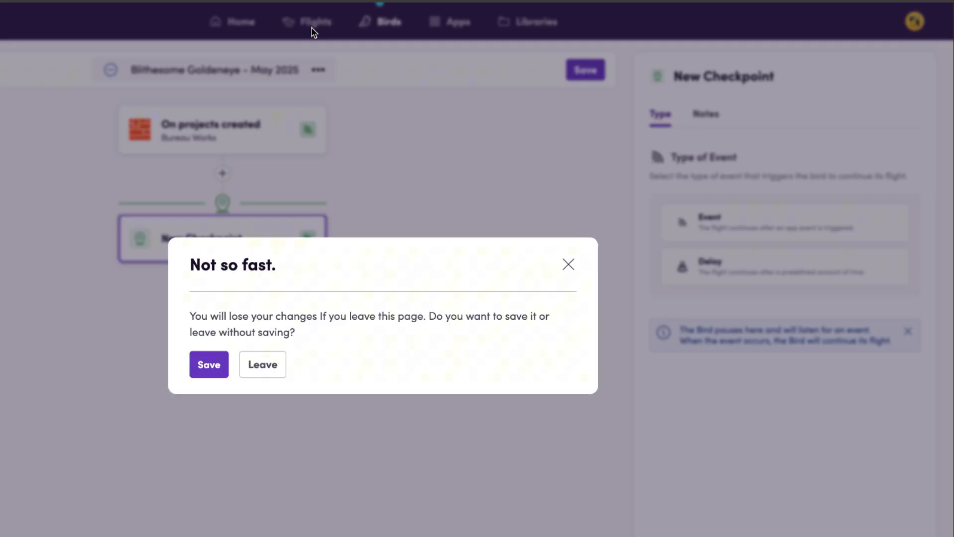
Step: Leave the bird unsaved and reopen the running Bureau Works Contentful flight at its checkpoint
{"action": "left_click", "coordinate": [262, 364]}
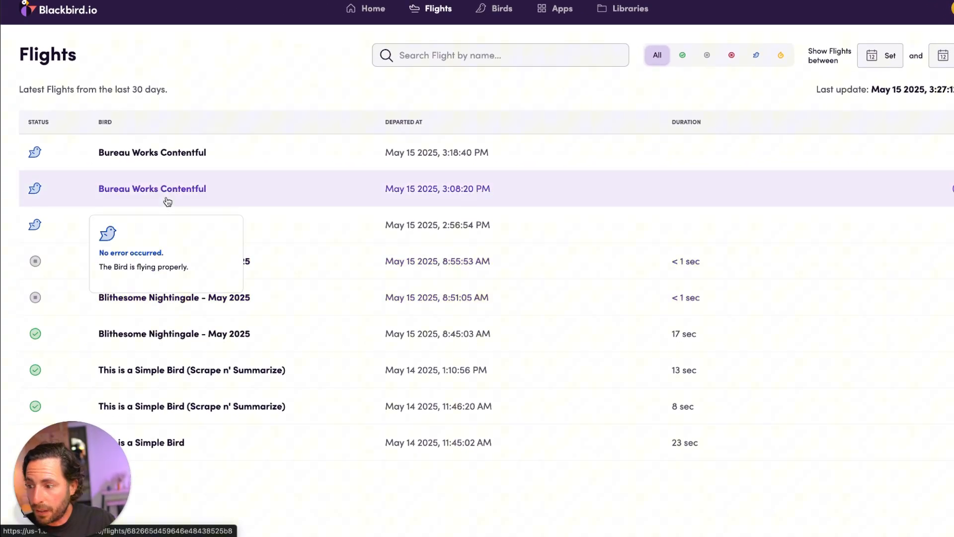
{"action": "left_click", "coordinate": [152, 187]}
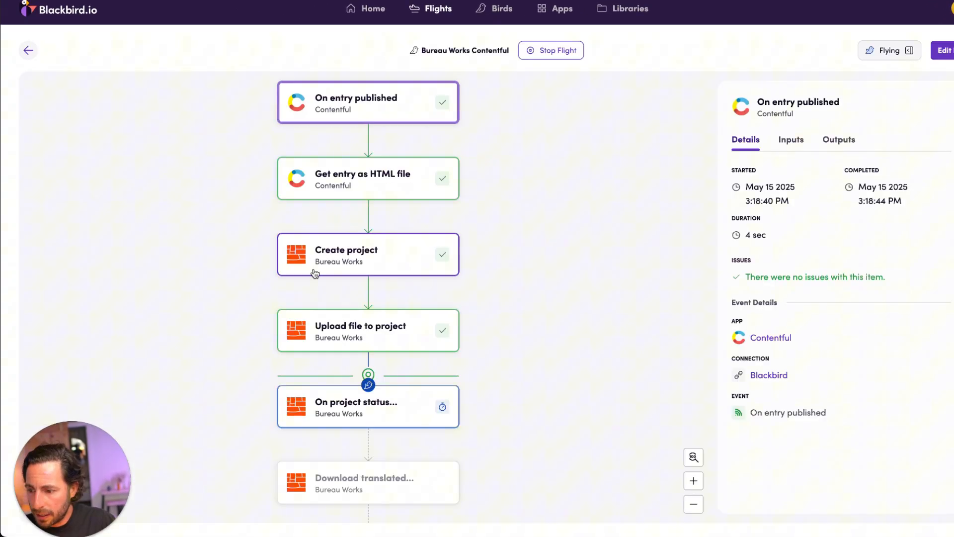